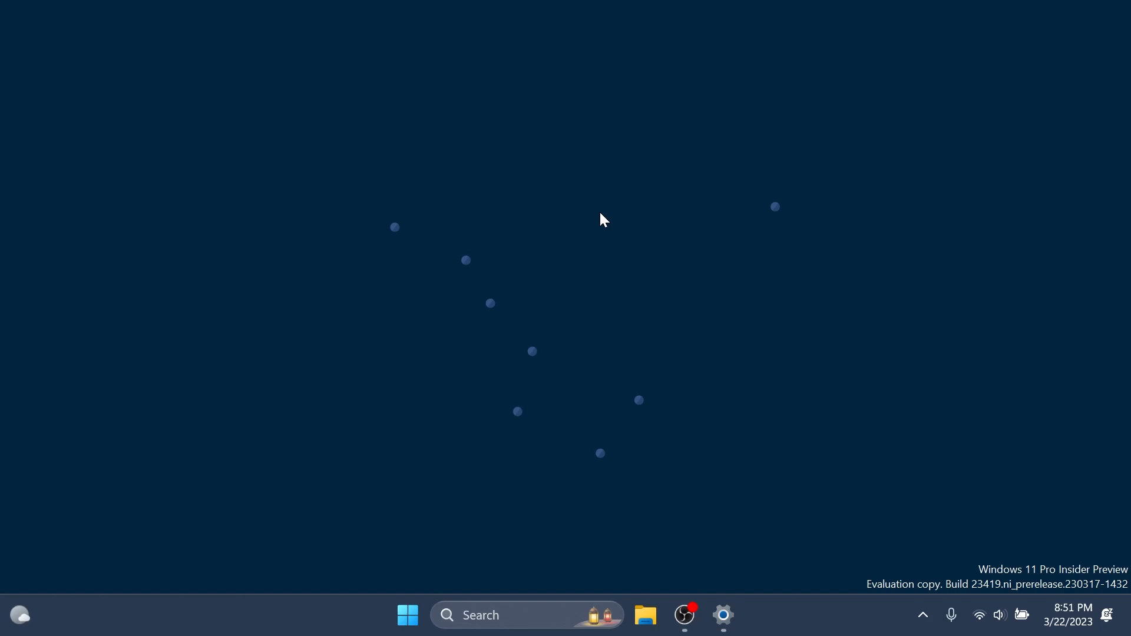
Step: View the About page with Windows 11 Pro Insider Preview build 23419.1000 specs, then close Settings
click(722, 614)
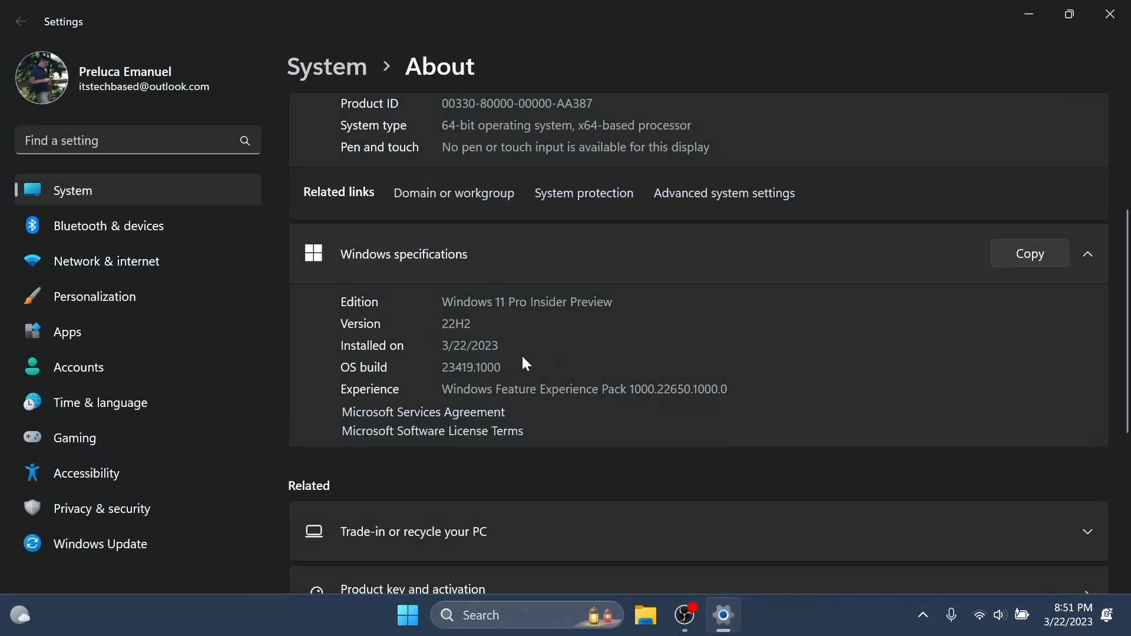
mouse_move(1070, 14)
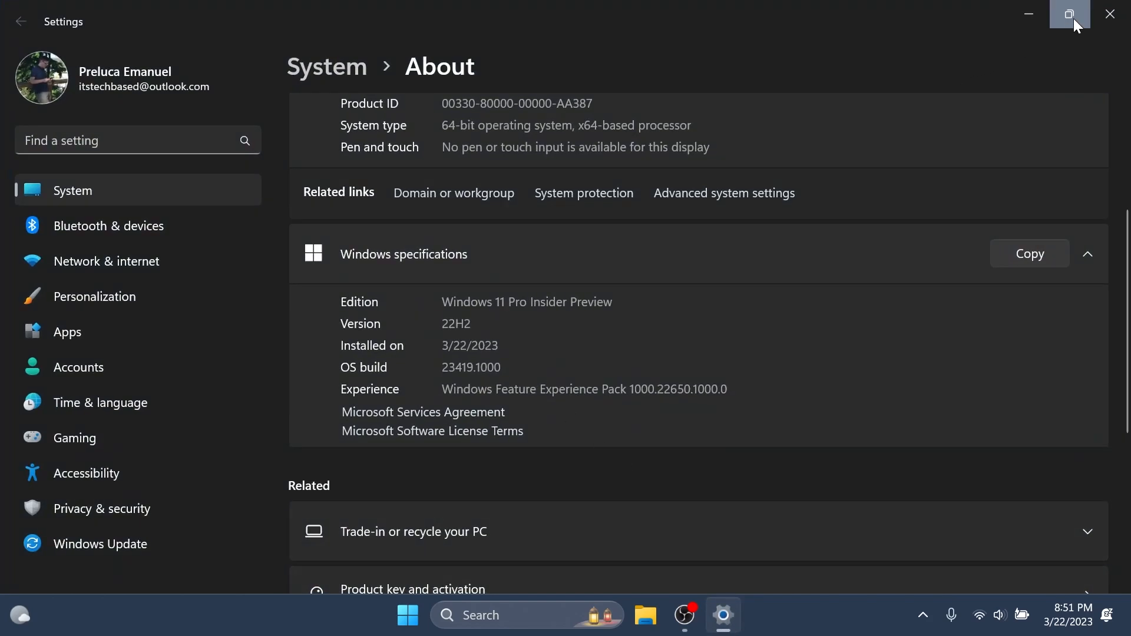
click(1070, 14)
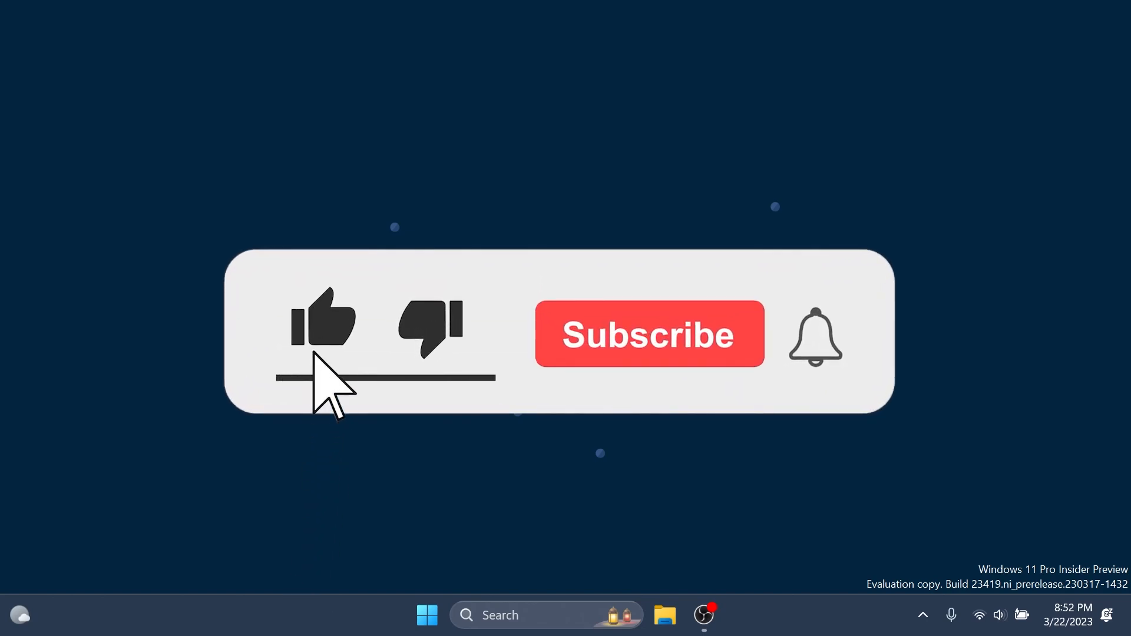
click(648, 333)
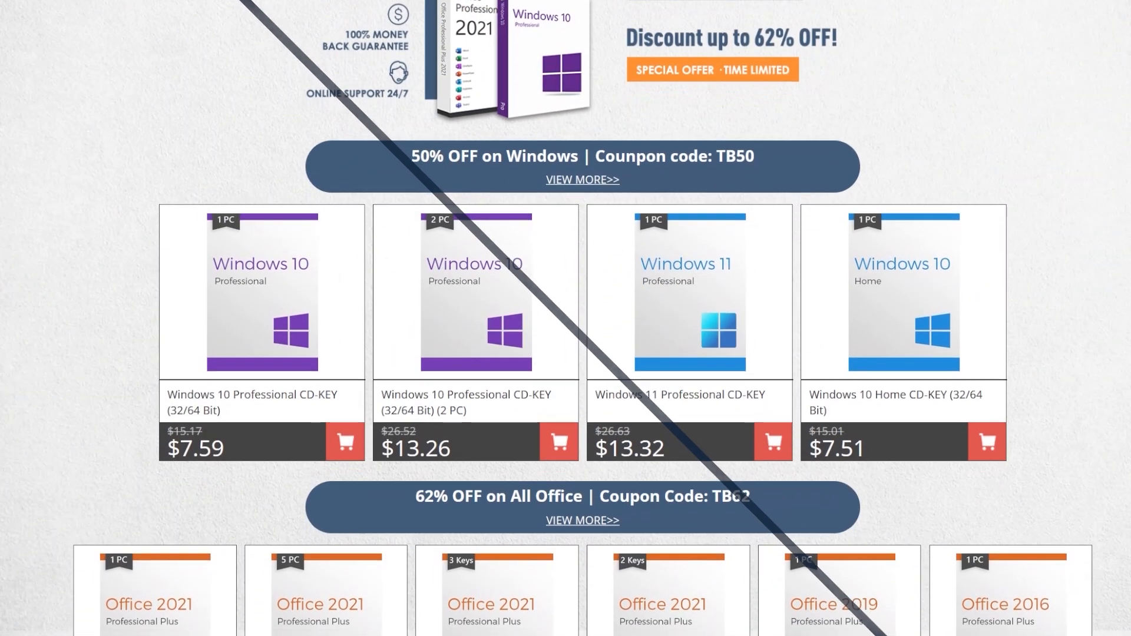
Step: Add a discounted Windows key to the KeysOff cart and apply the TB50 coupon
scroll(down, 3)
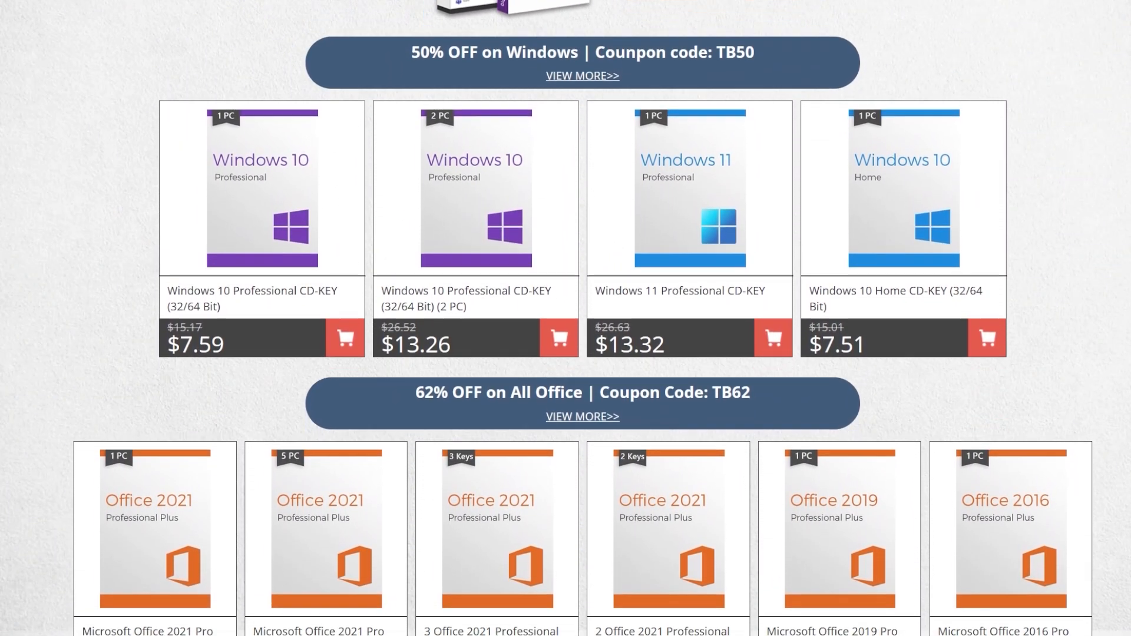
scroll(down, 3)
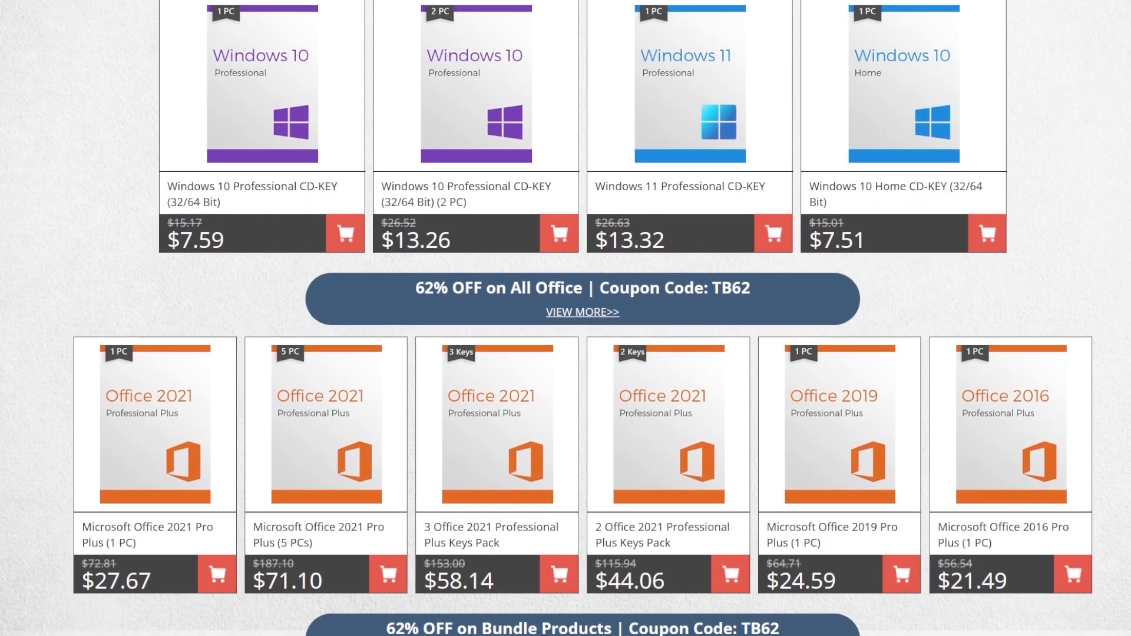
scroll(down, 3)
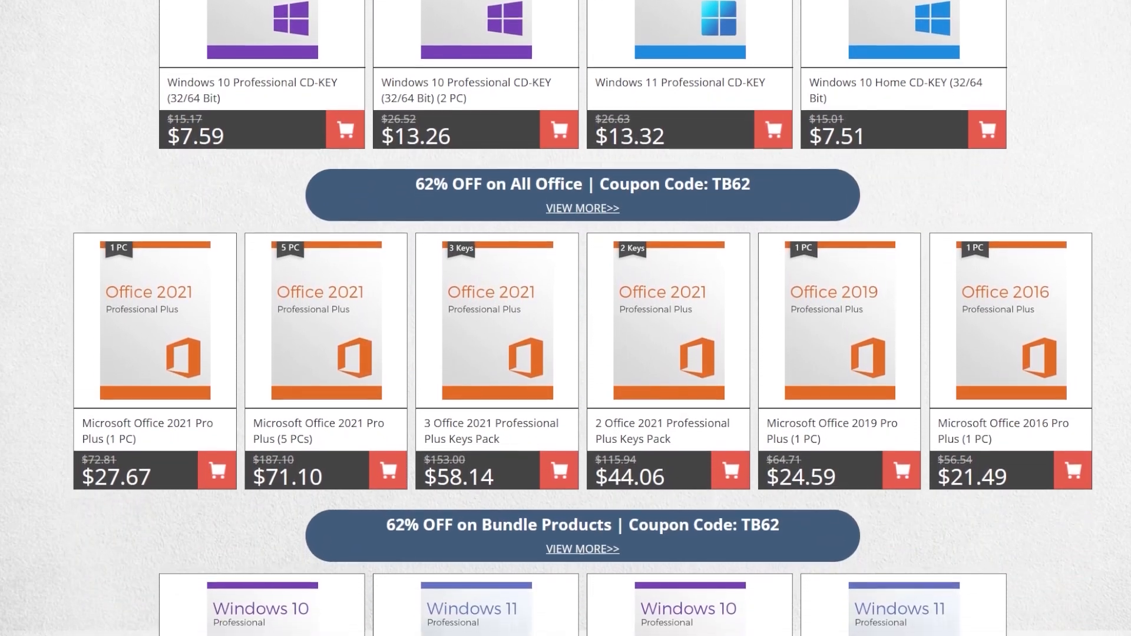
scroll(down, 3)
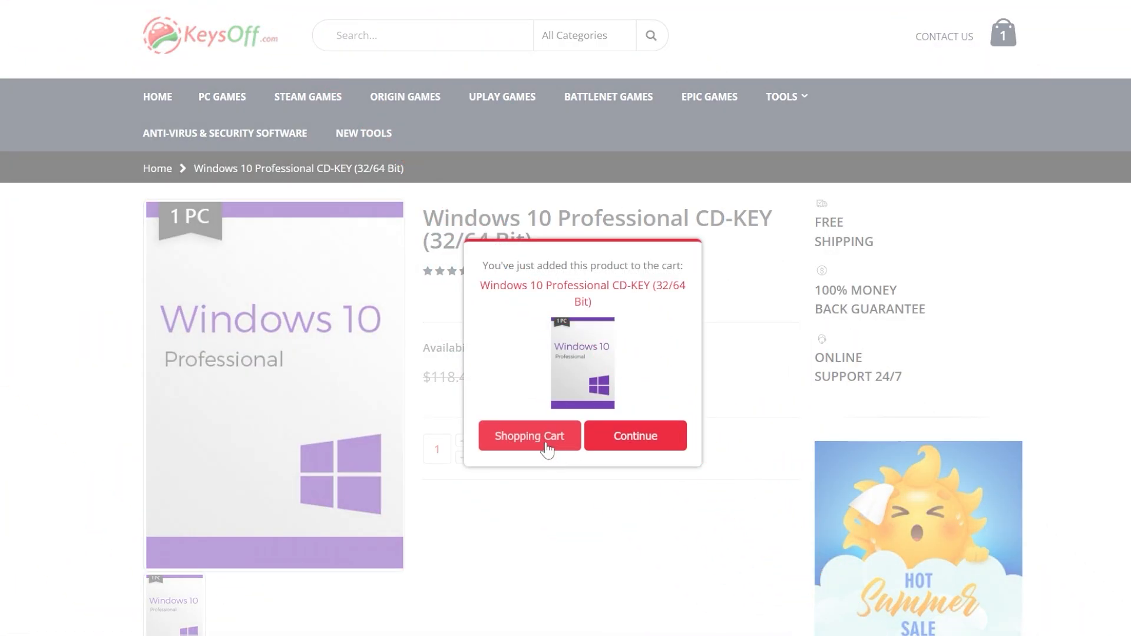
click(528, 440)
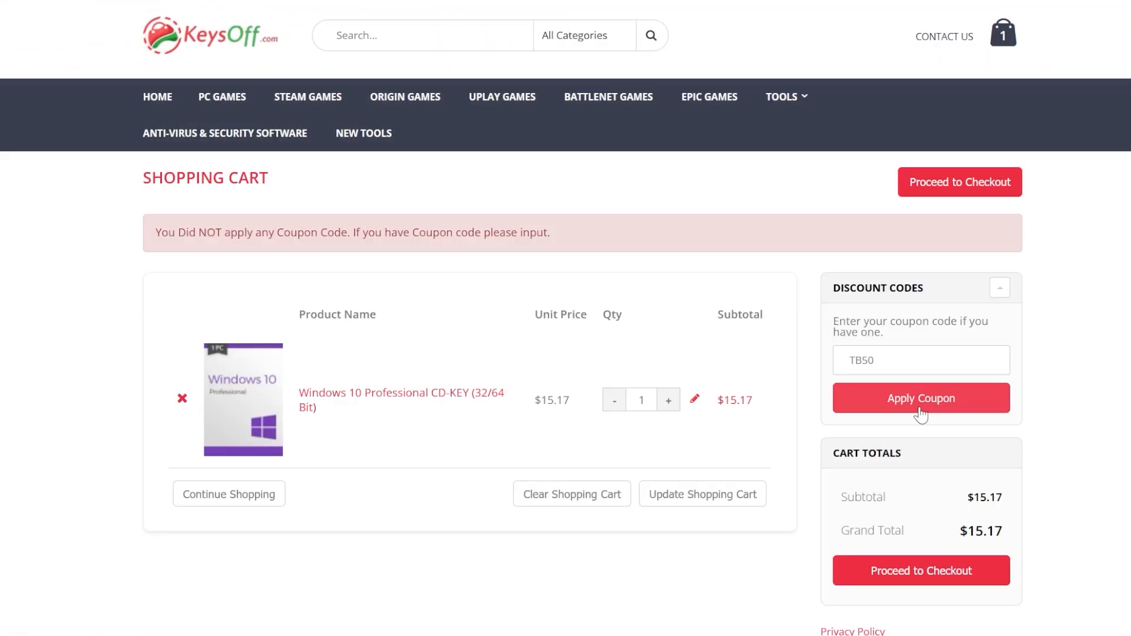
click(920, 397)
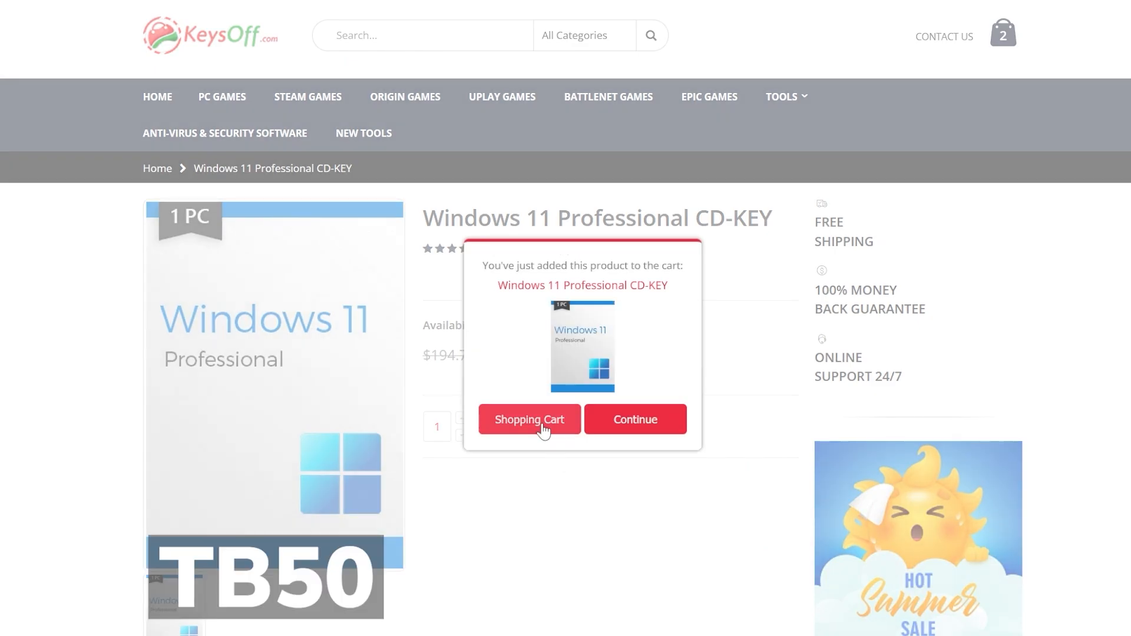
Step: Add the Windows 11 and Office 2021 Pro Plus keys to the cart and apply the TB62 coupon
click(529, 424)
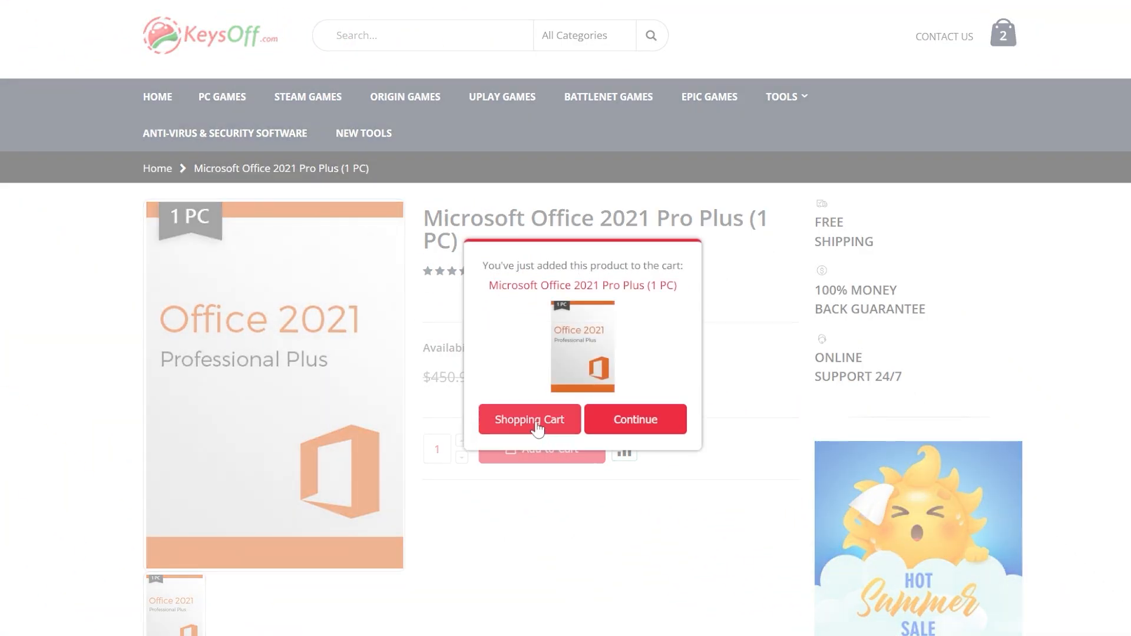
click(529, 424)
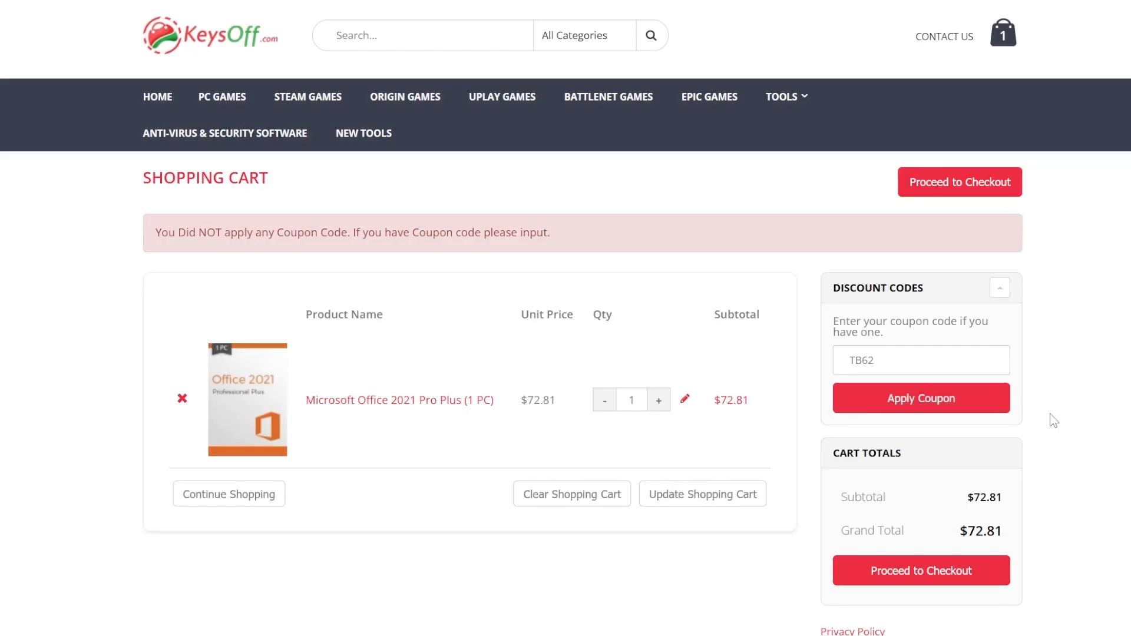
click(920, 401)
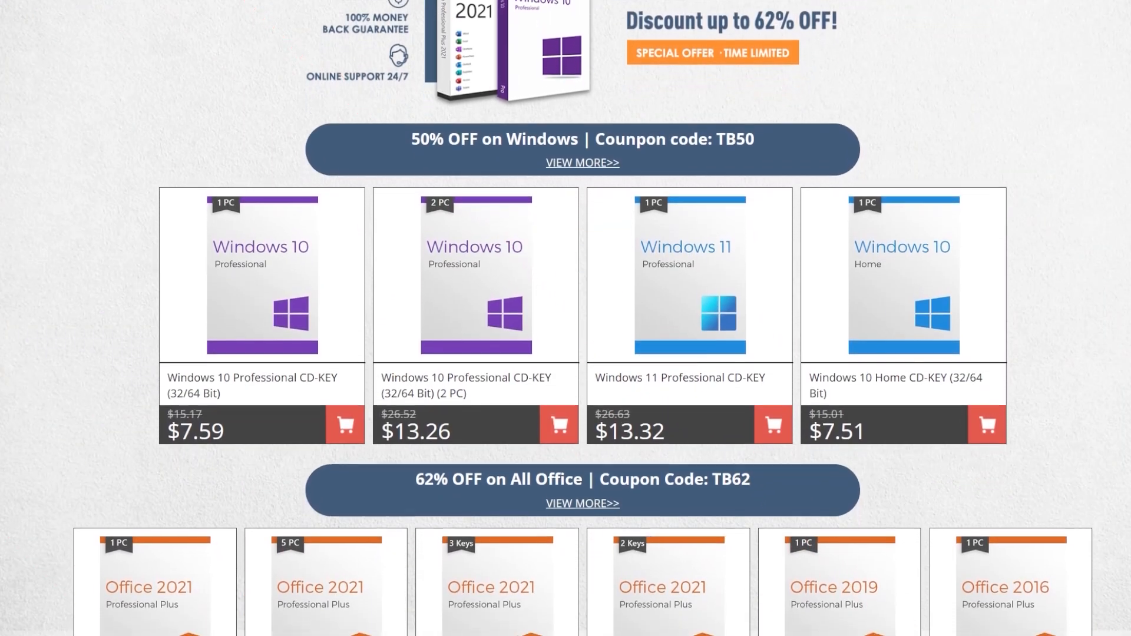
scroll(down, 3)
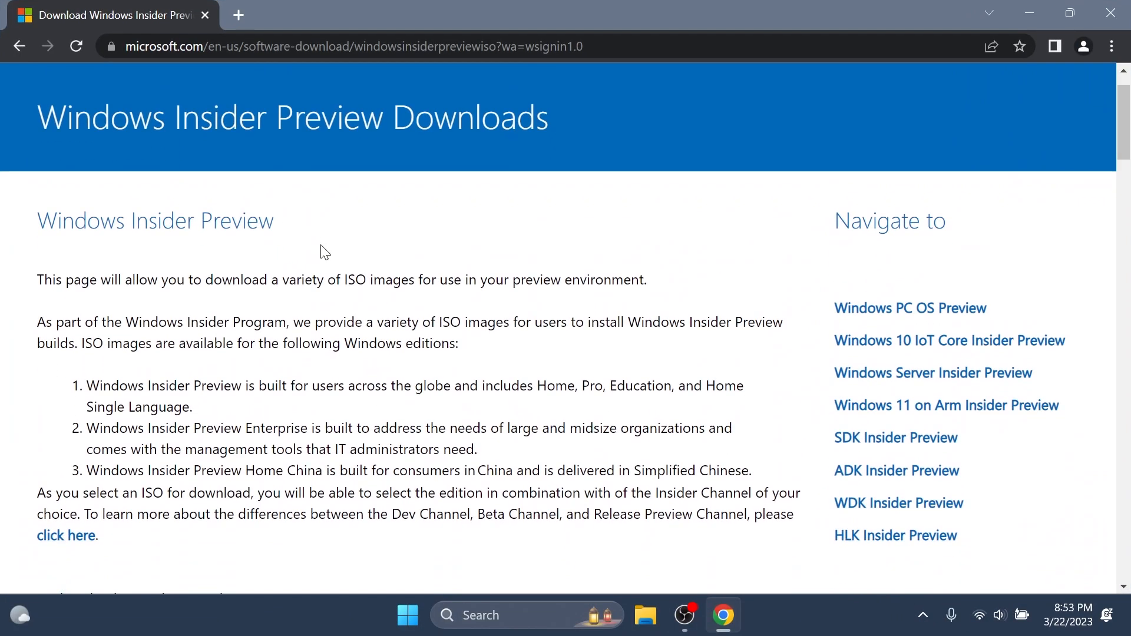
Step: Select the Windows 11 Dev Channel edition and English (United States) as the ISO language
scroll(down, 3)
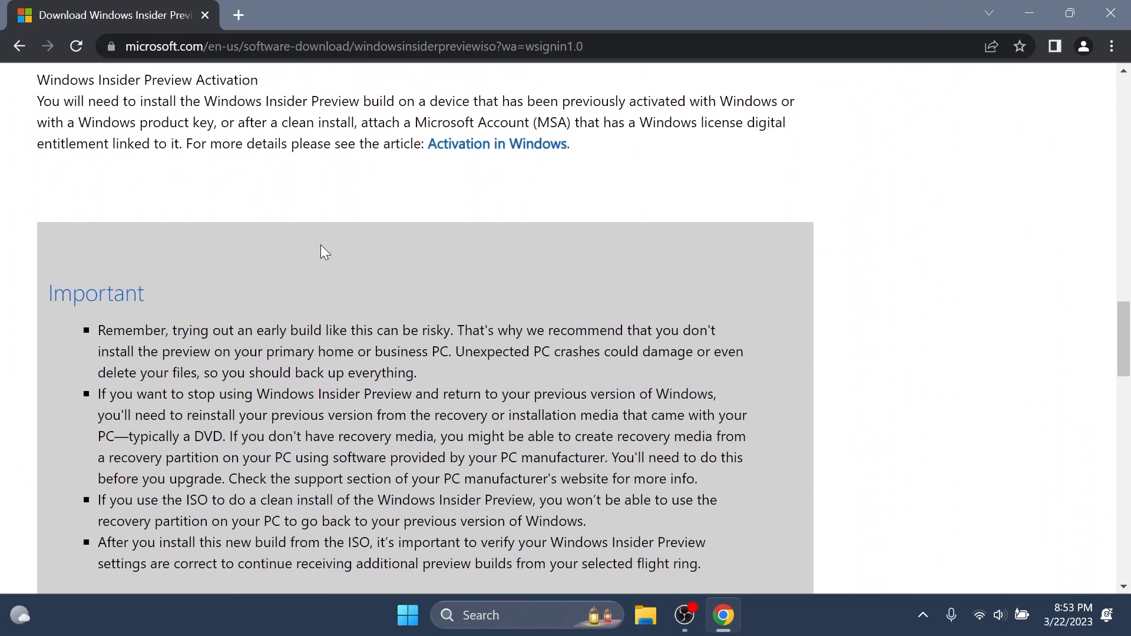
click(247, 384)
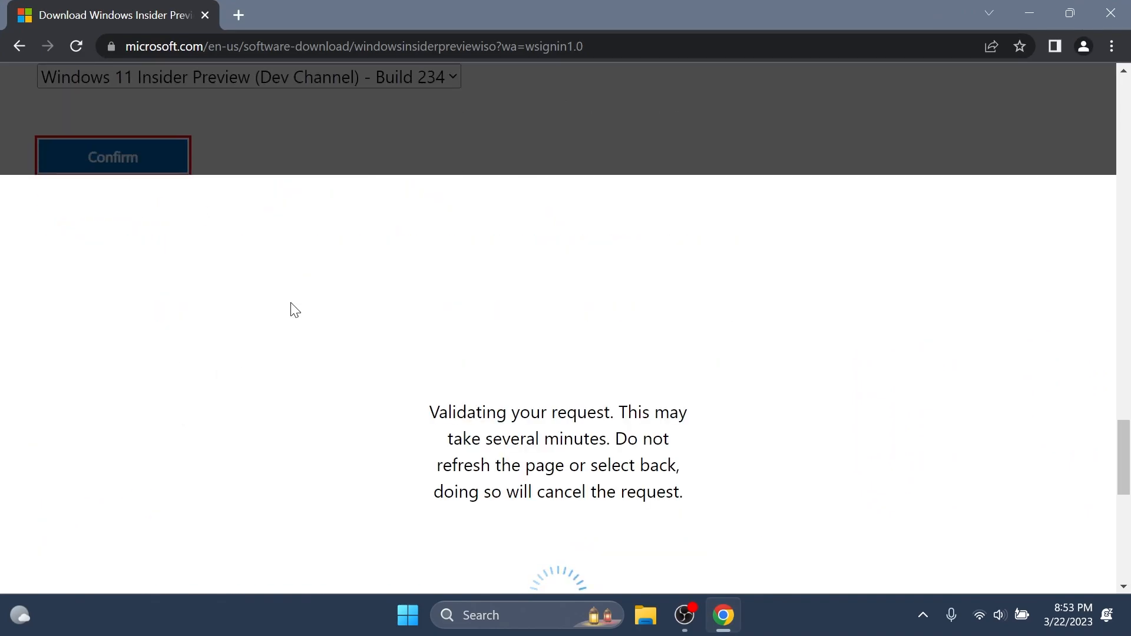
click(247, 273)
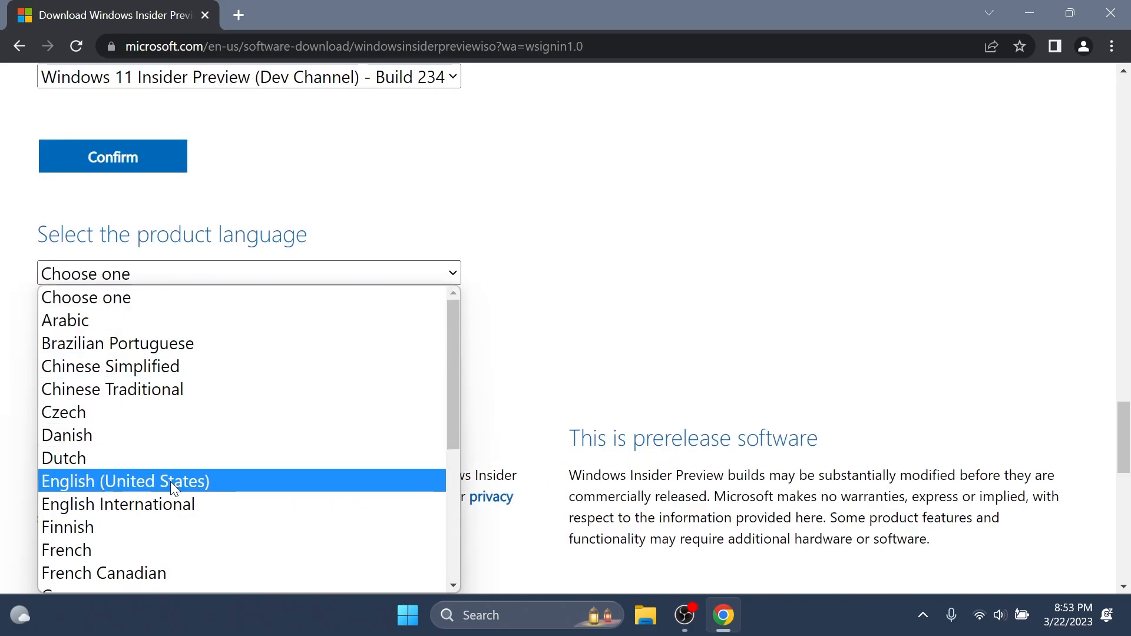
click(125, 481)
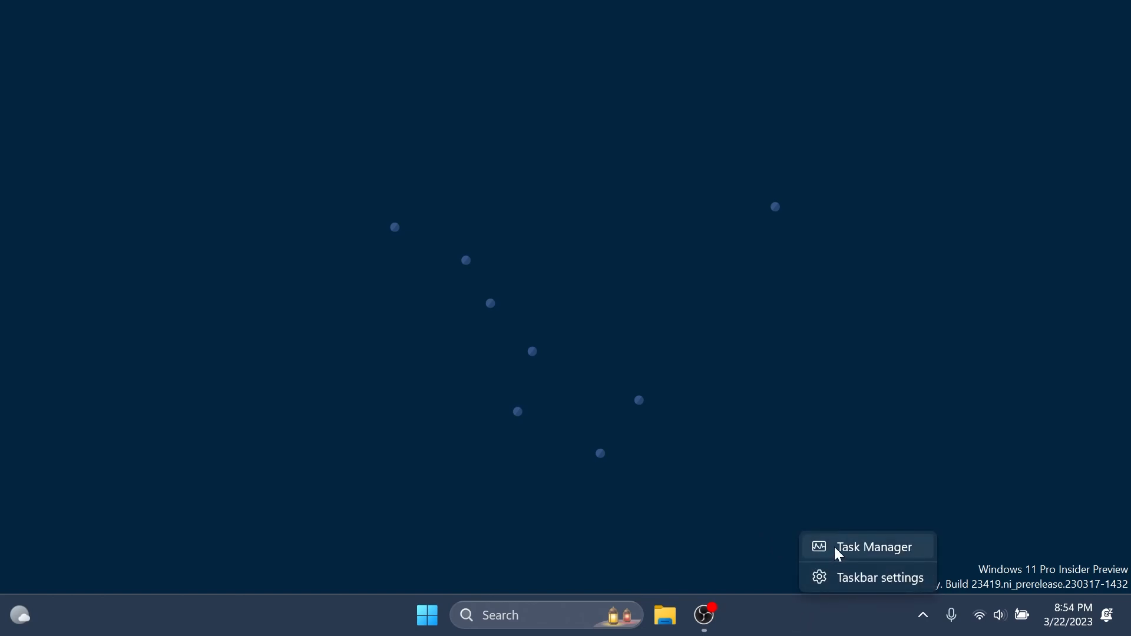
Step: Launch Task Manager and filter the Details list to processes matching 'sys'
click(874, 546)
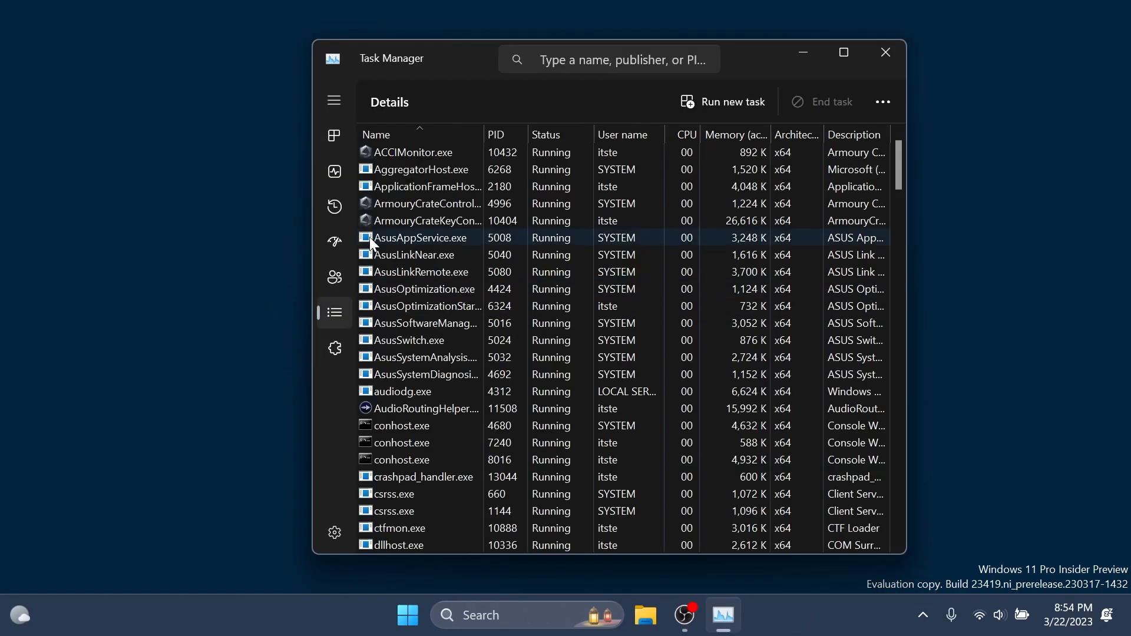
text(sys)
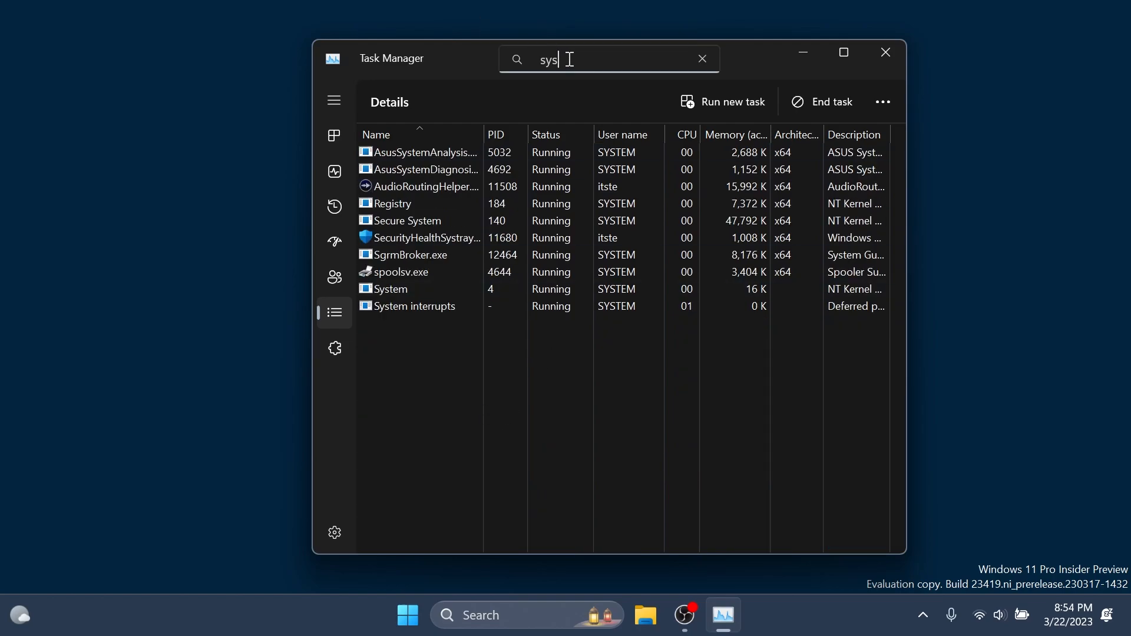
Step: Bring up the System process's context menu with its live kernel memory dump choices
right_click(388, 288)
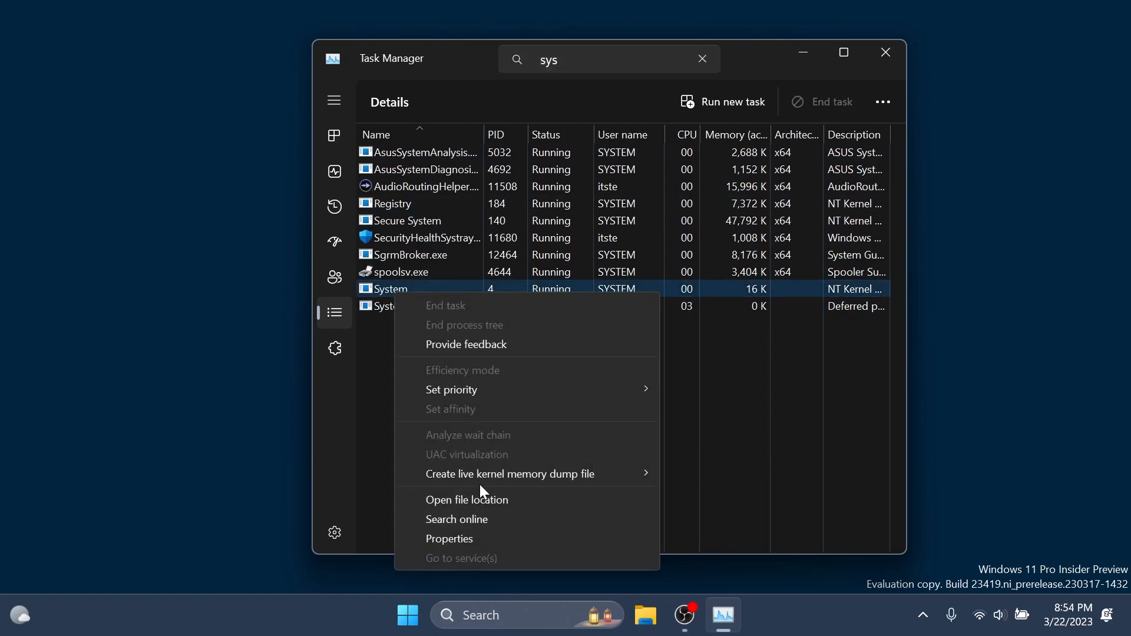
mouse_move(509, 474)
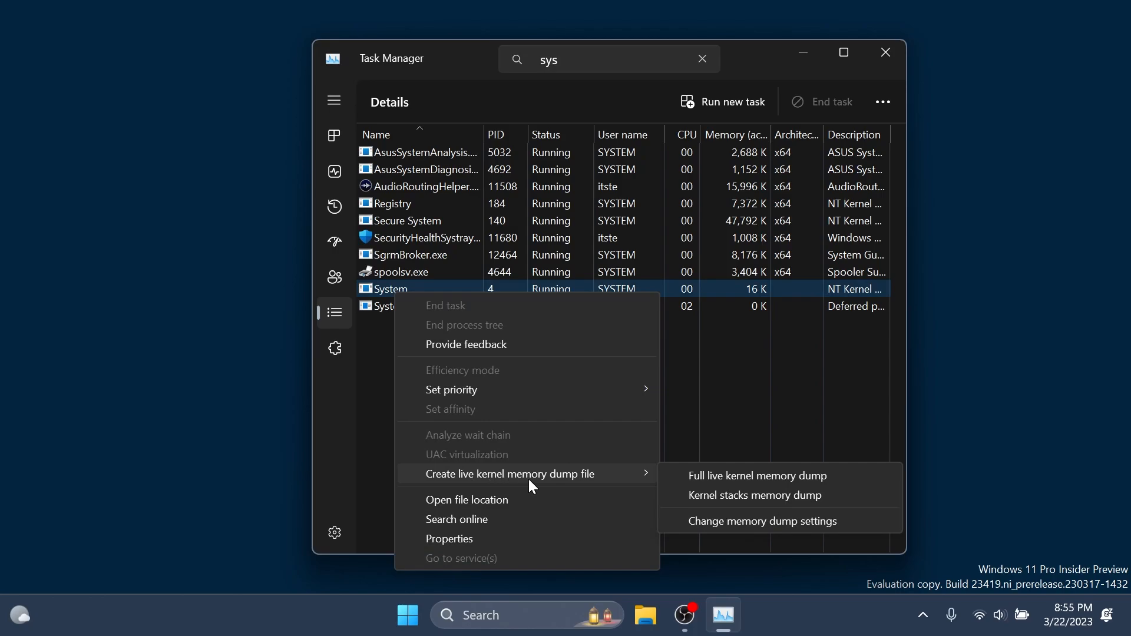
mouse_move(771, 479)
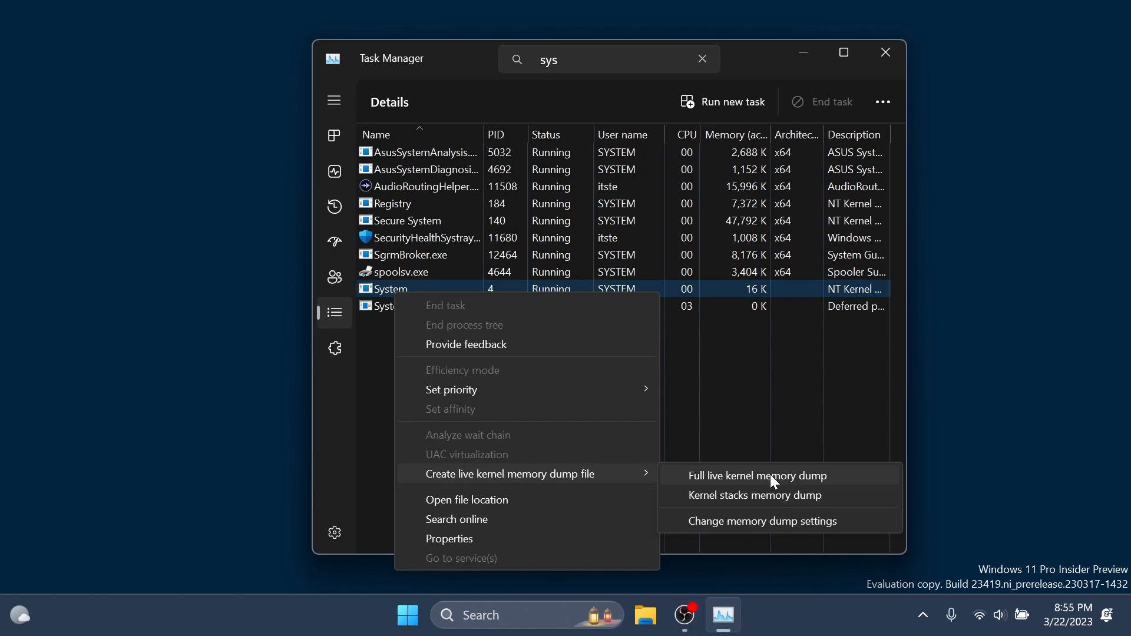
mouse_move(786, 507)
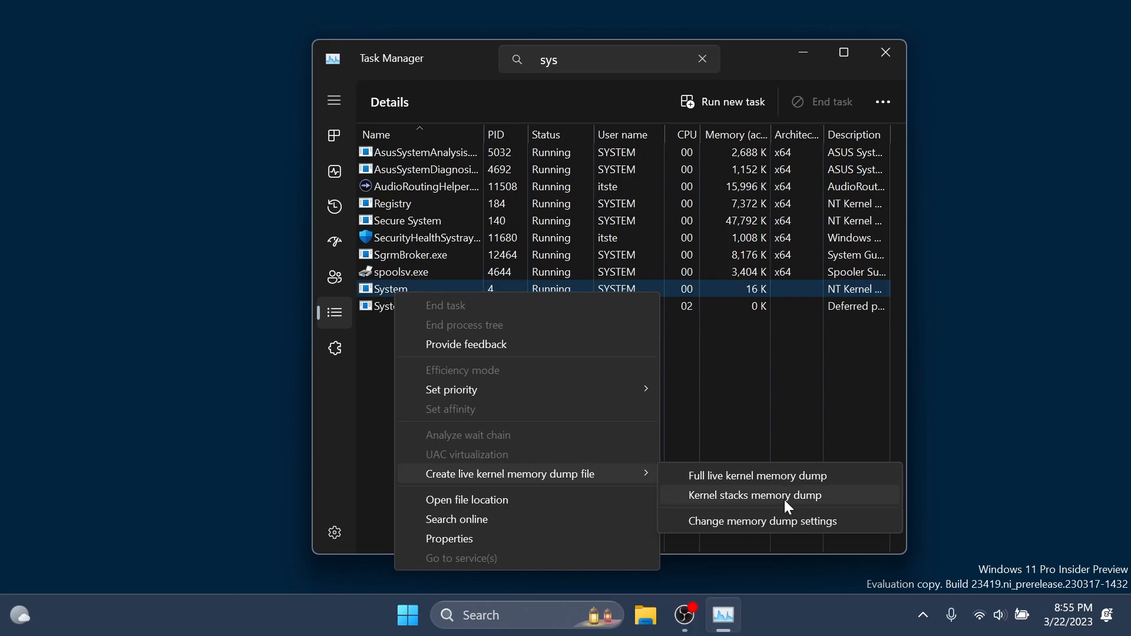
mouse_move(760, 521)
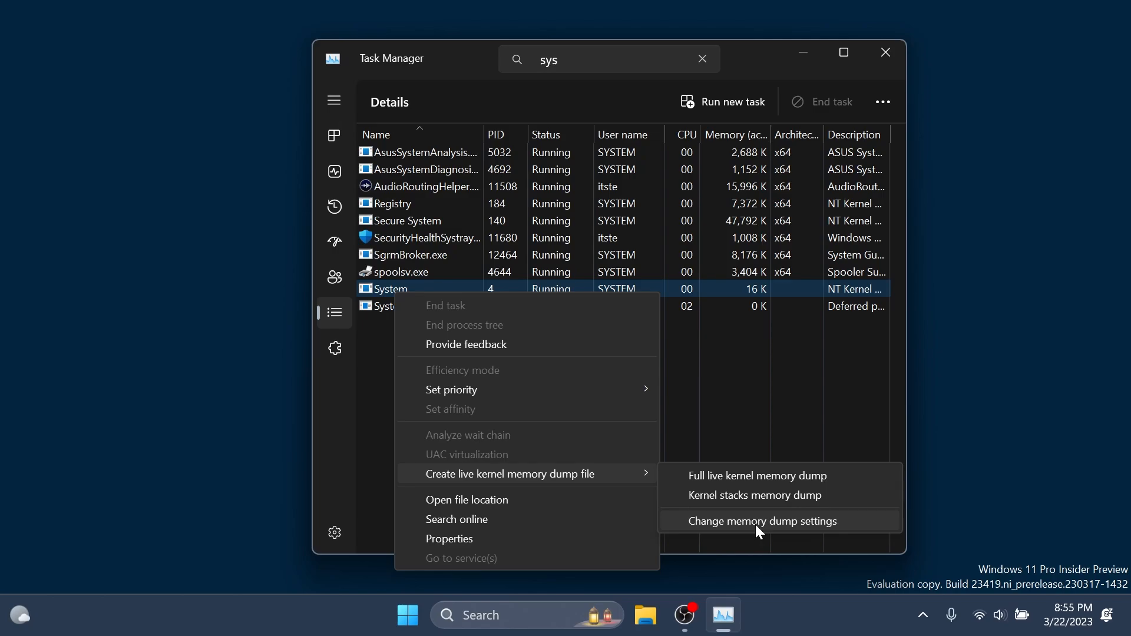
mouse_move(424, 509)
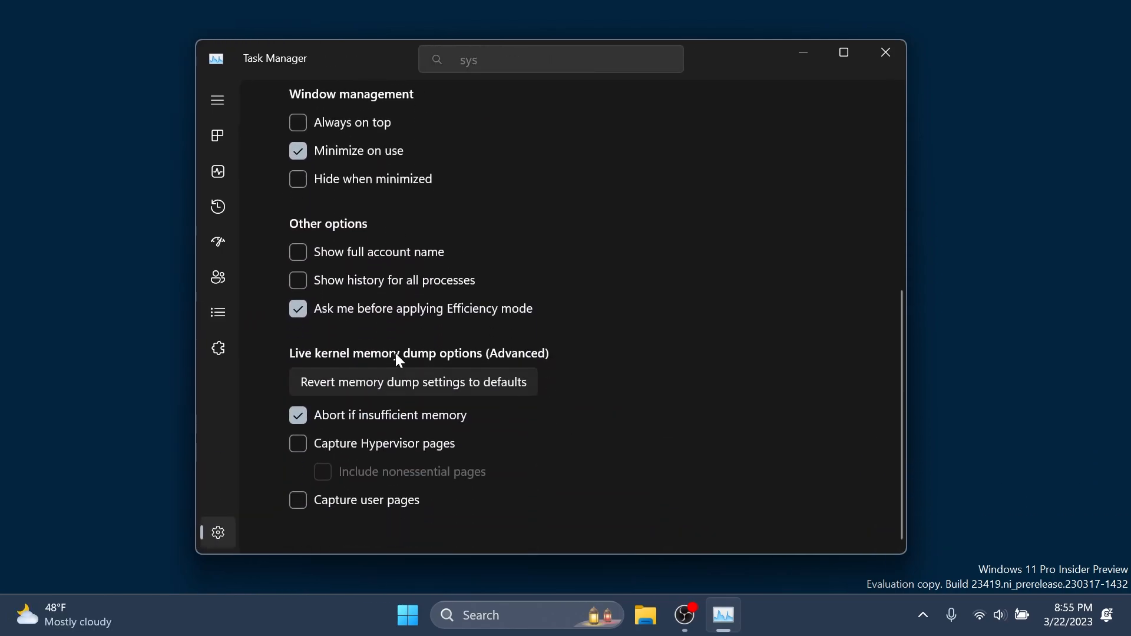
mouse_move(525, 402)
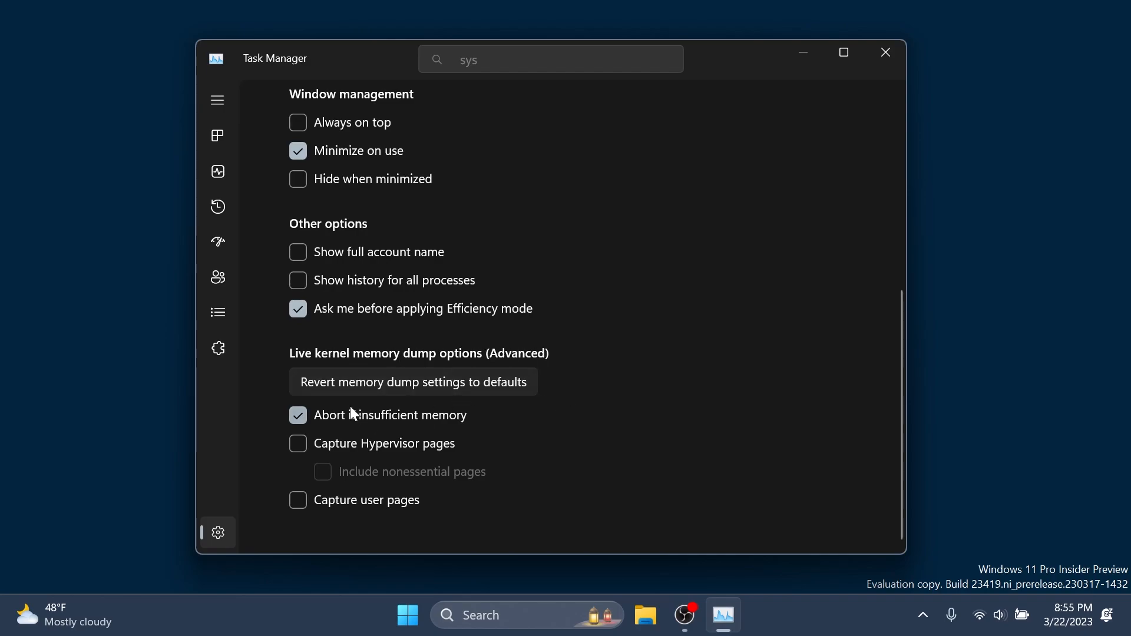
mouse_move(588, 440)
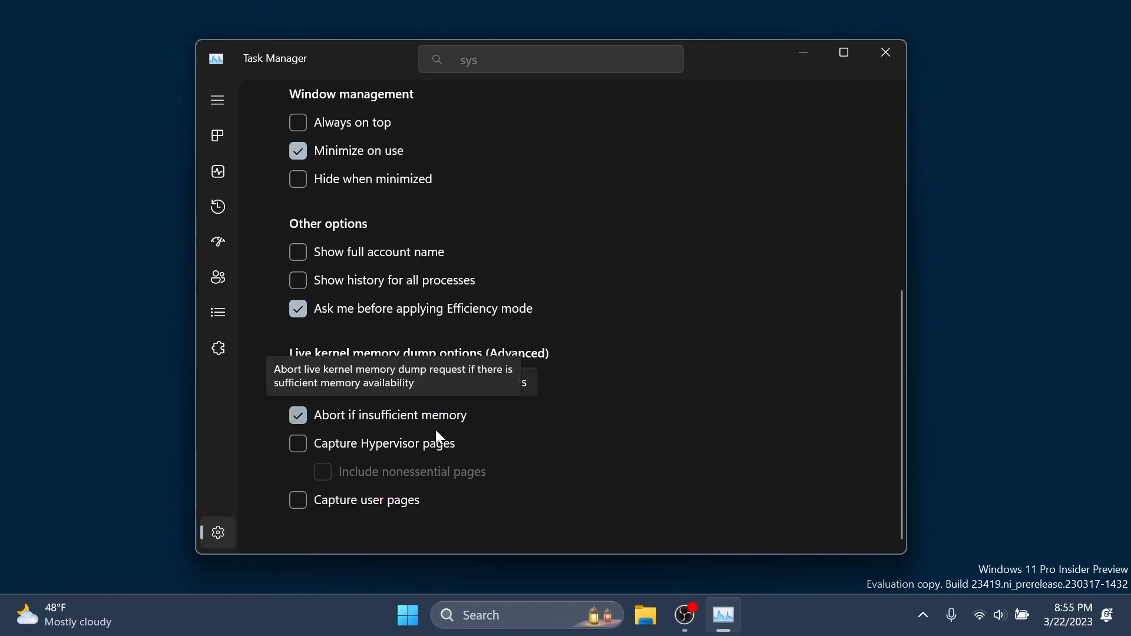
mouse_move(442, 483)
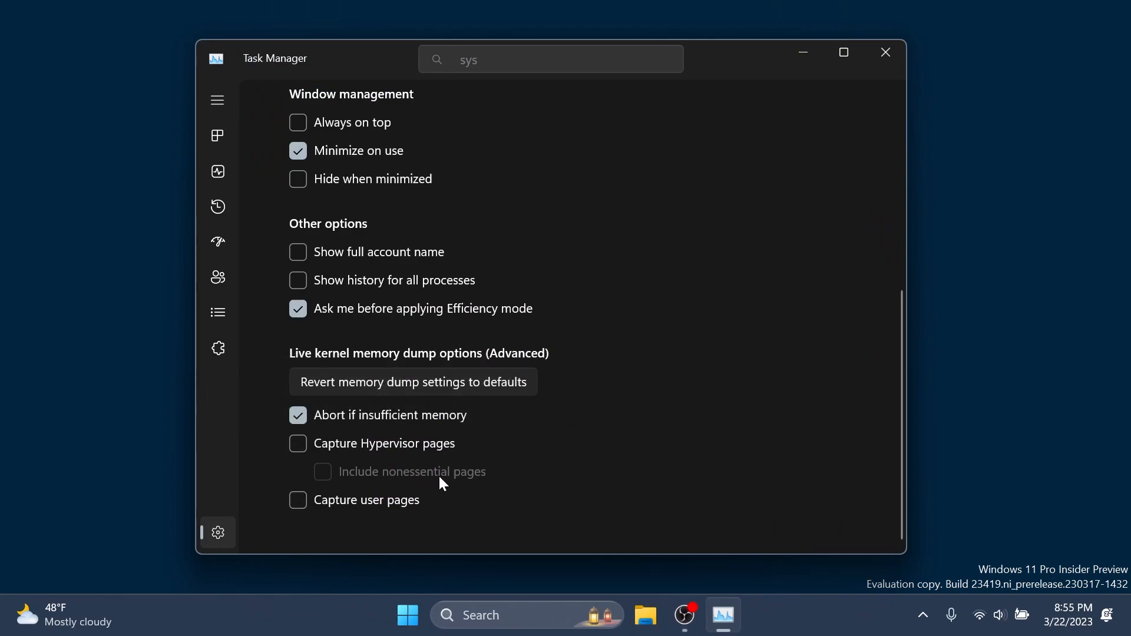
mouse_move(392, 511)
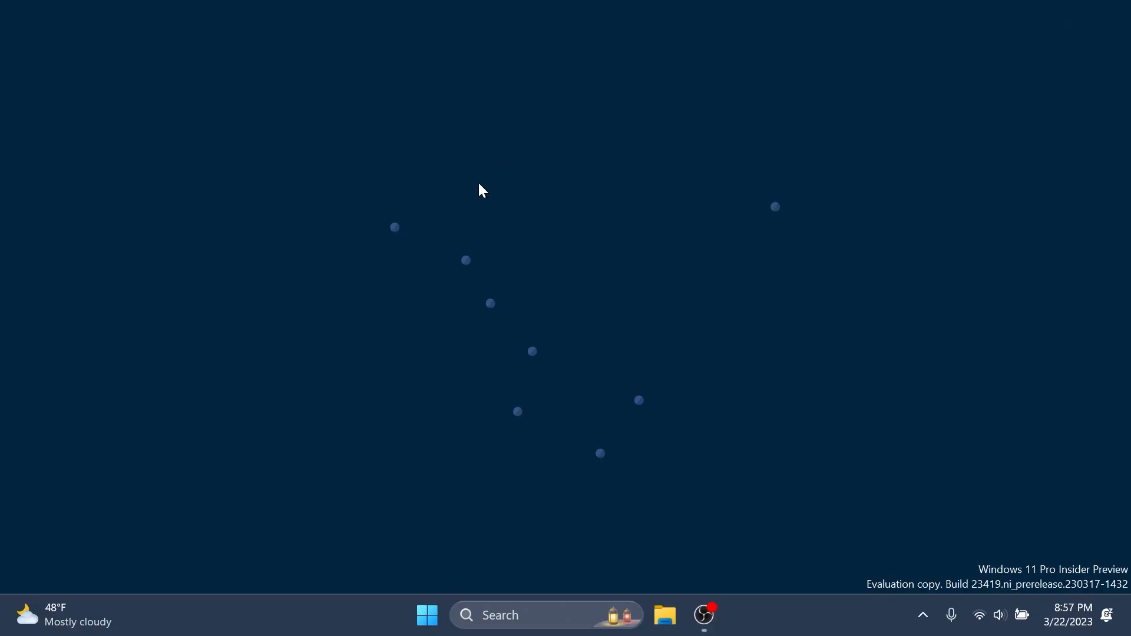
right_click(482, 190)
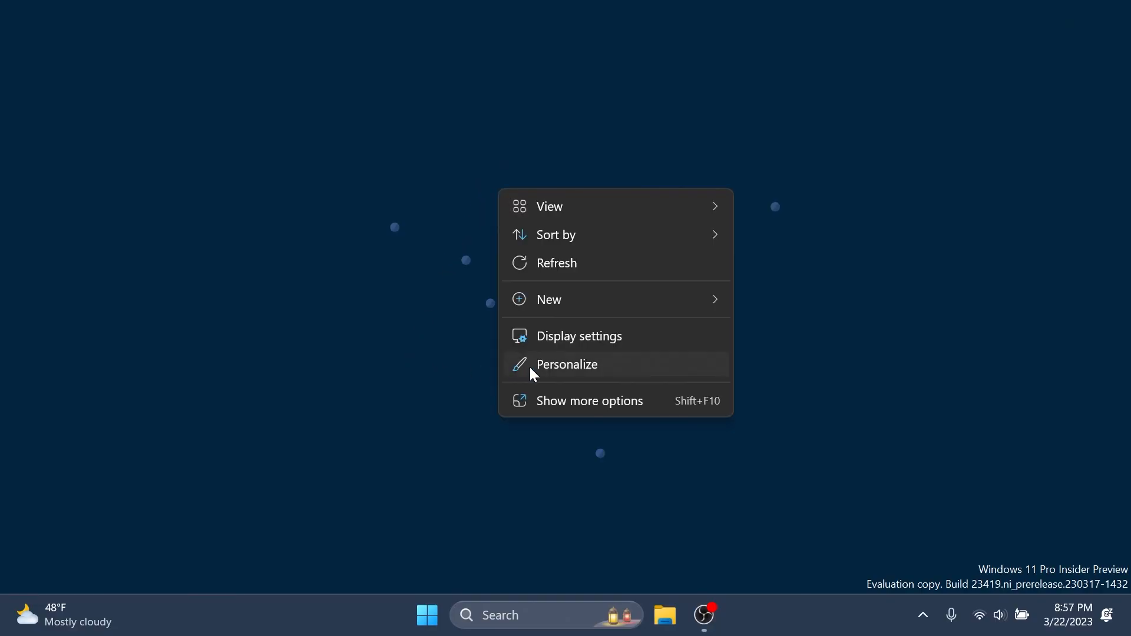
click(567, 364)
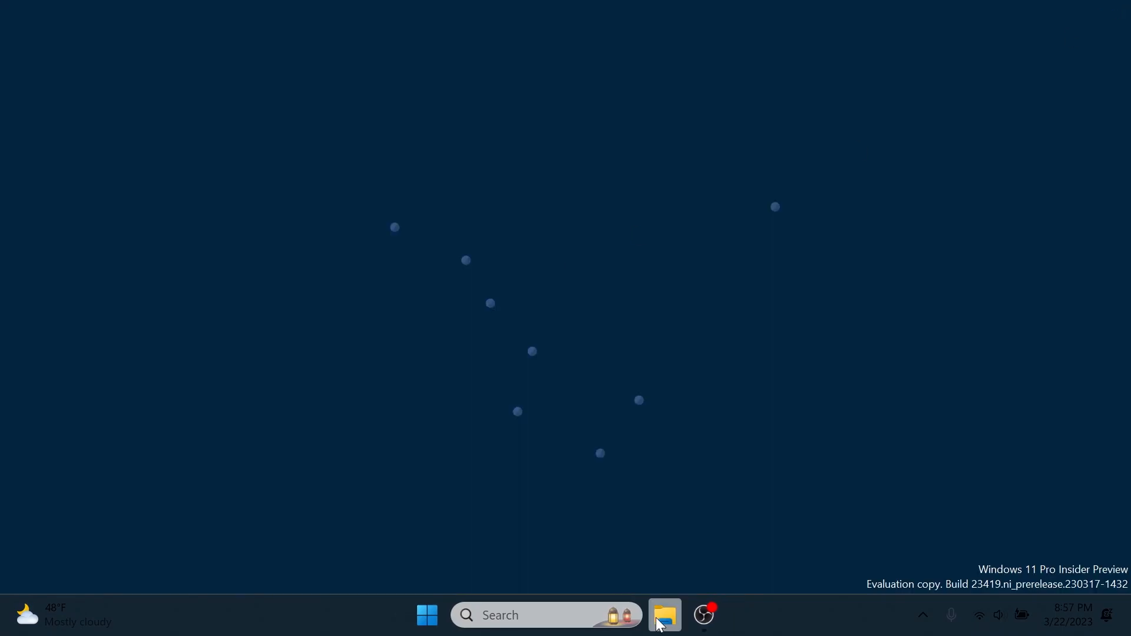
Step: Launch File Explorer on its Home page showing Quick access, Favorites and Recent files
click(664, 615)
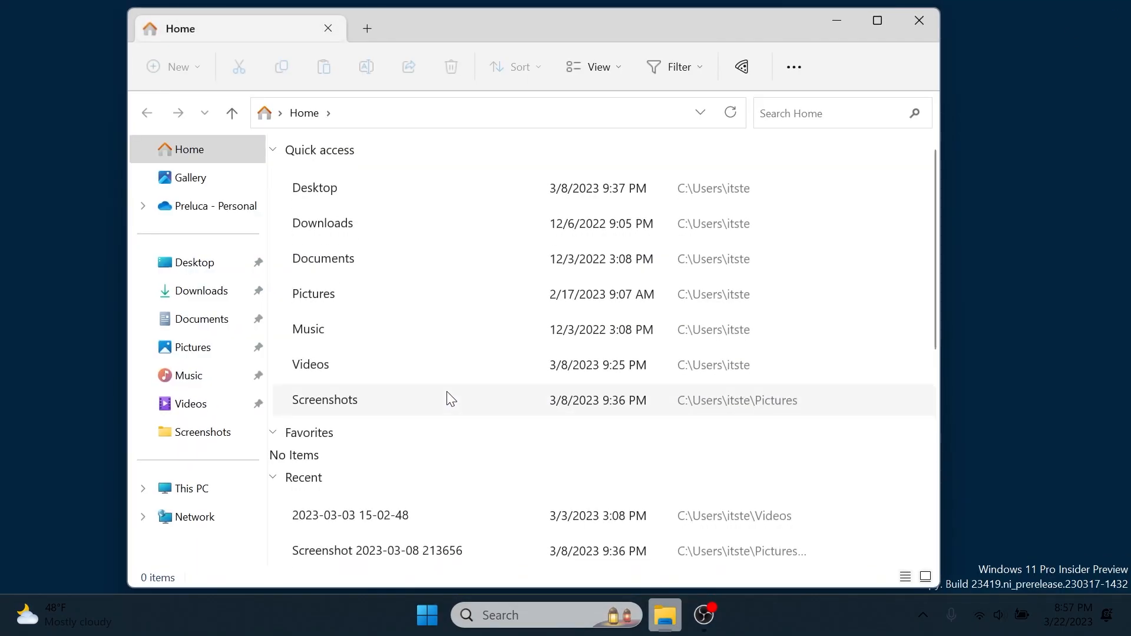
mouse_move(349, 168)
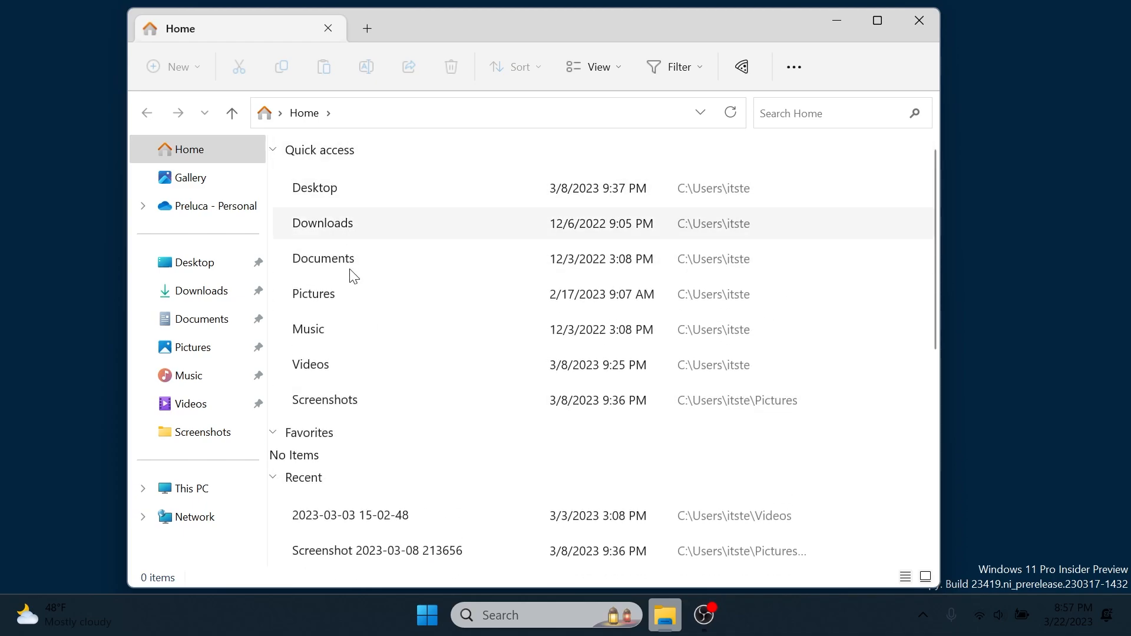
mouse_move(361, 330)
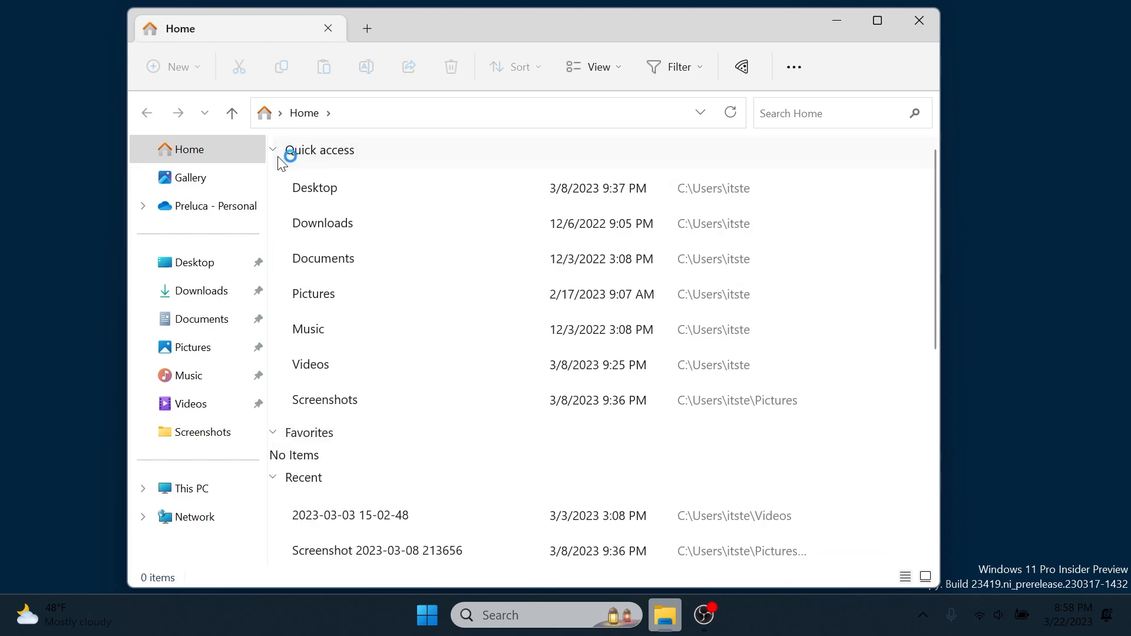
mouse_move(372, 254)
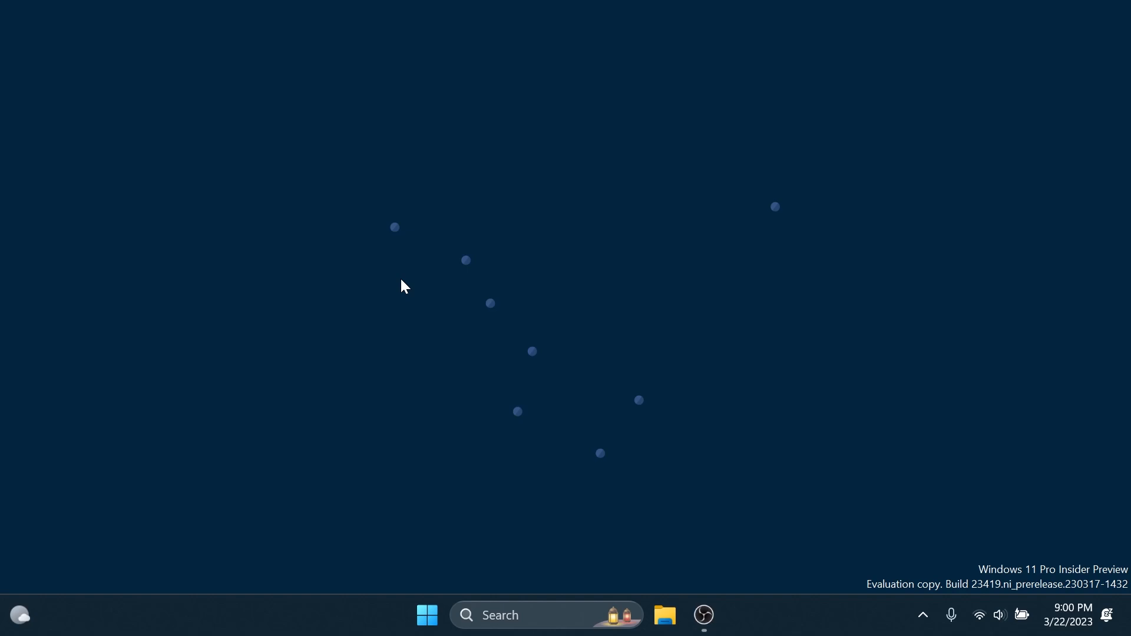
Step: Show the Start menu with its pinned apps and recommended files
click(427, 614)
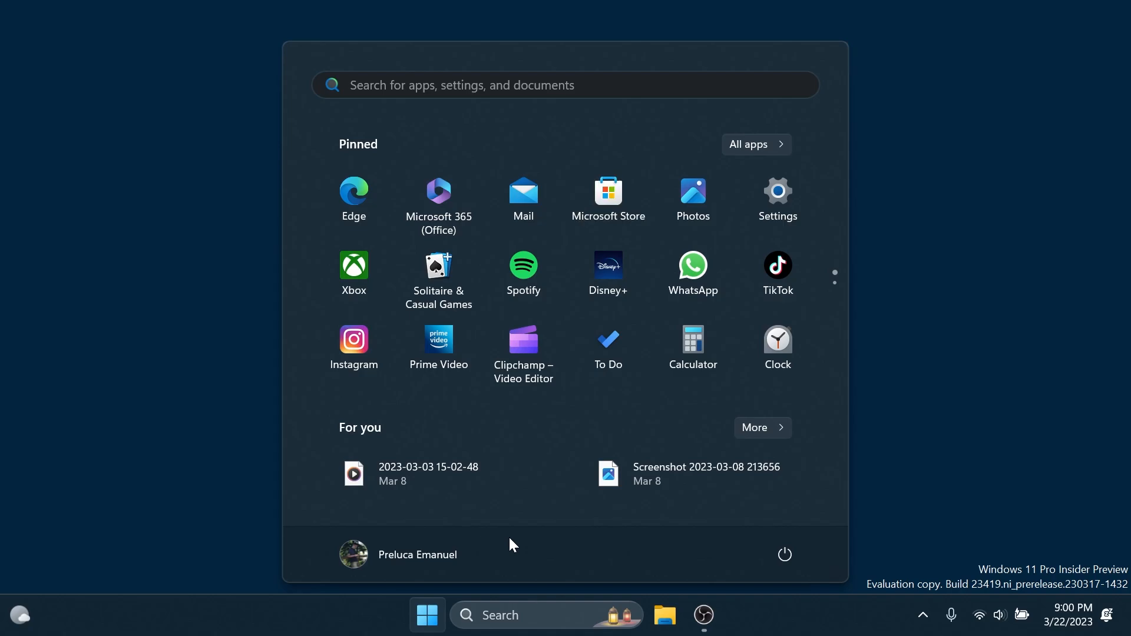
click(427, 614)
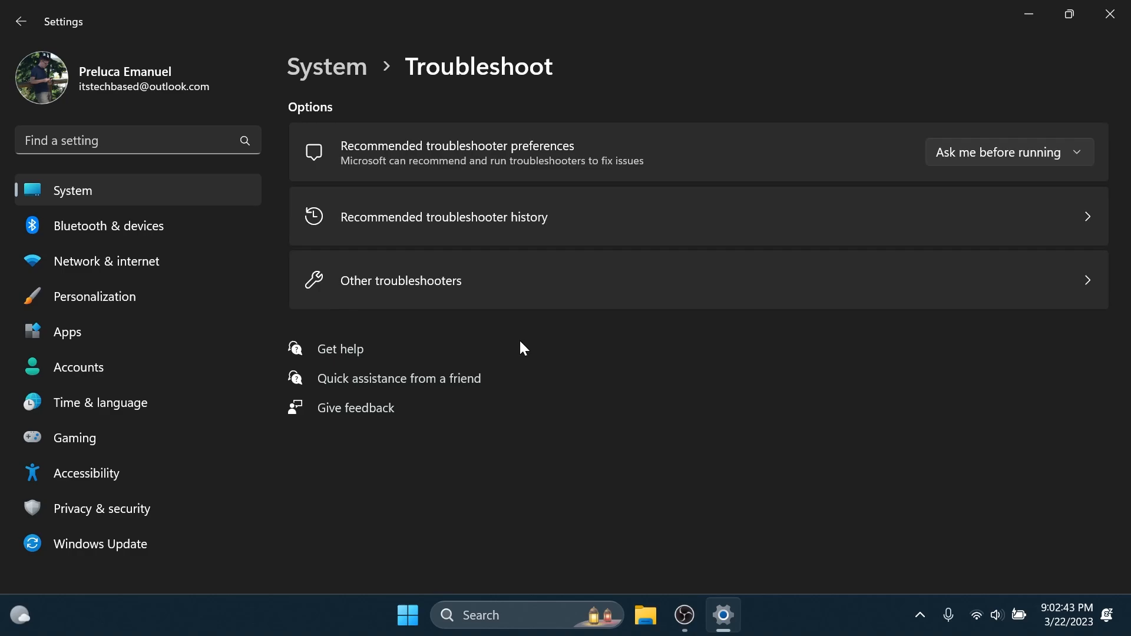
Step: Close the Settings troubleshooting page so the Print Screen snip overlay covers the desktop
click(401, 280)
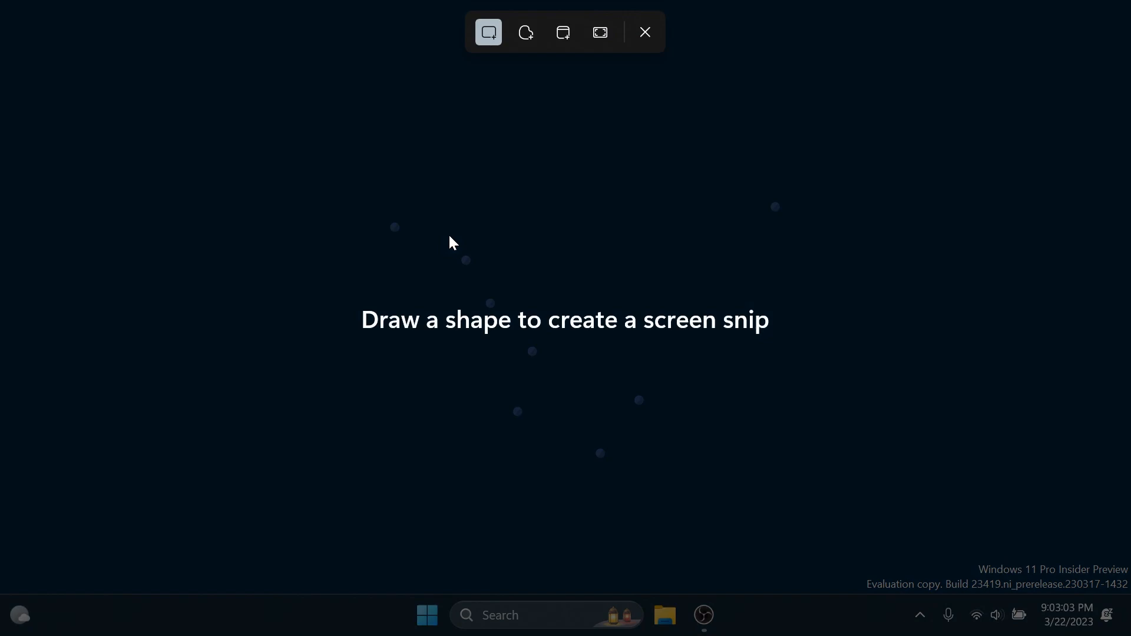
Step: Cancel the screen snip from the snipping toolbar, returning to Settings' System page
click(643, 31)
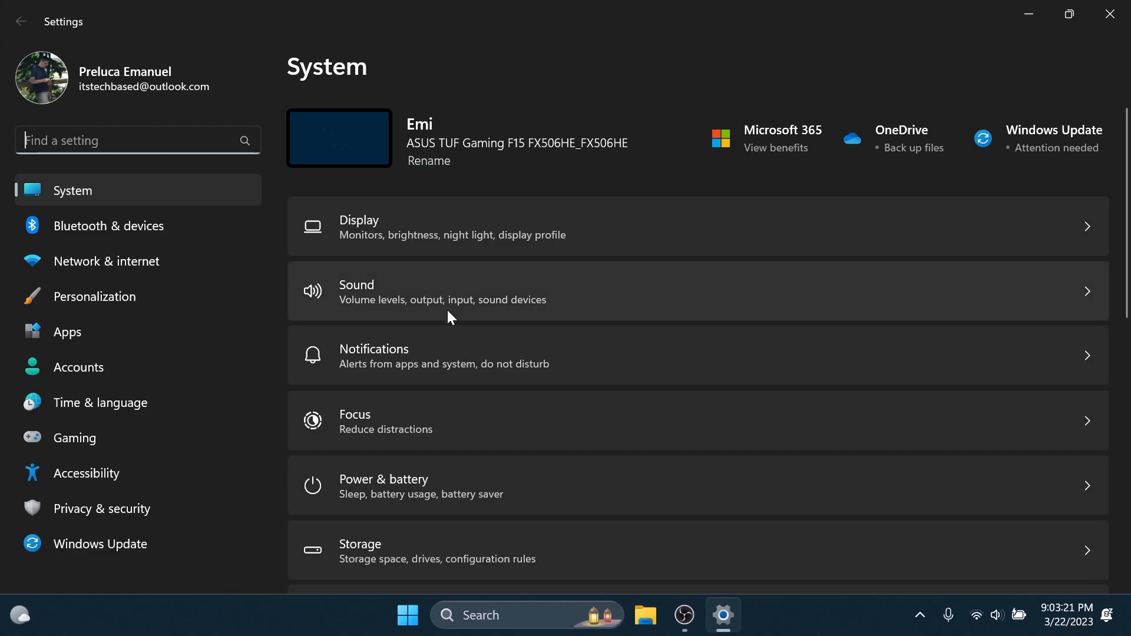
Step: Go to Accessibility > Keyboard where 'Use the Print screen key to open Snipping Tool' is On
click(85, 473)
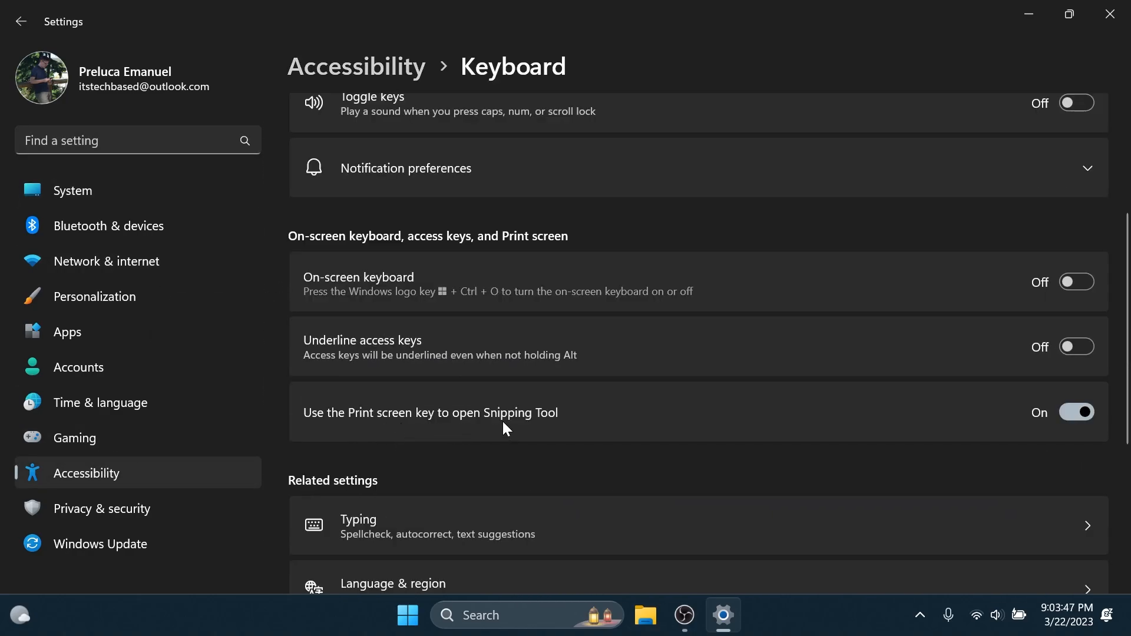
mouse_move(1069, 14)
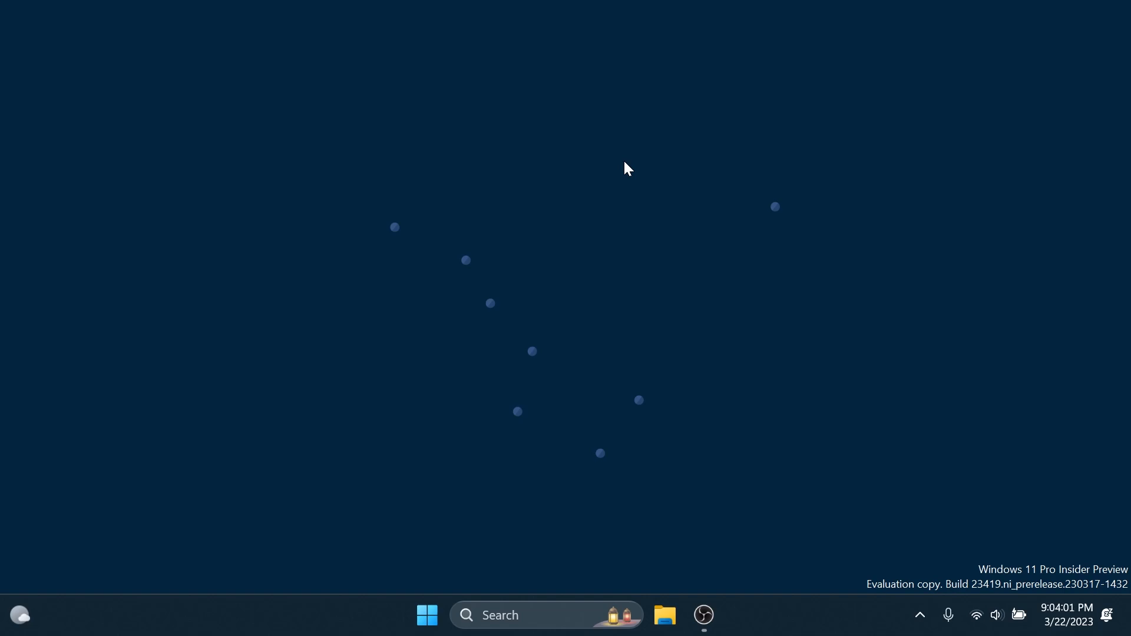
mouse_move(784, 353)
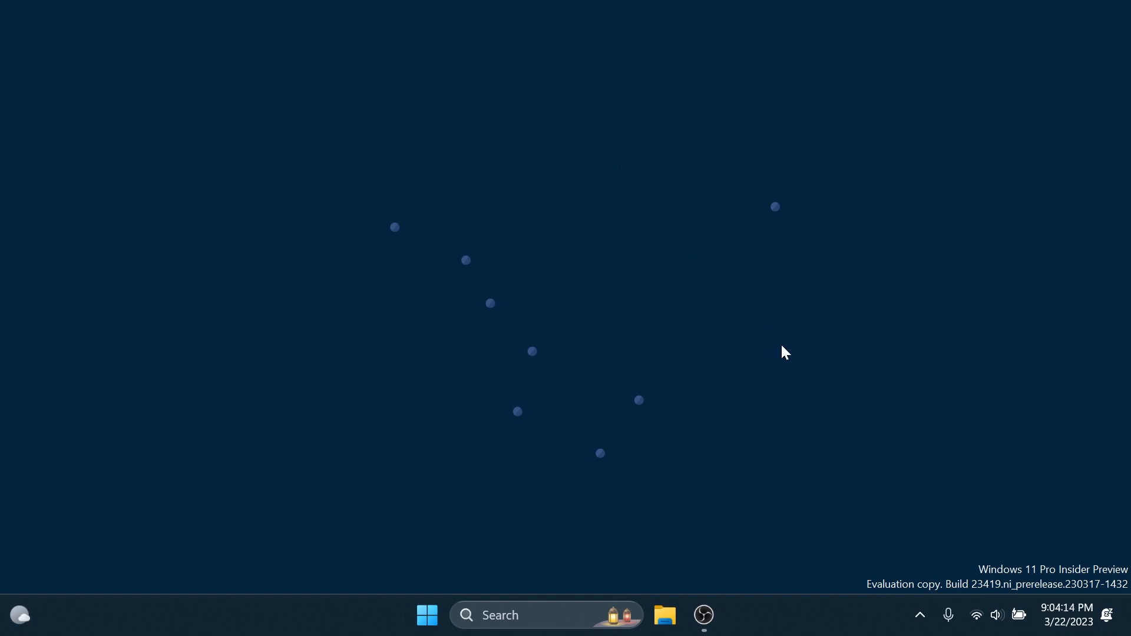
mouse_move(779, 397)
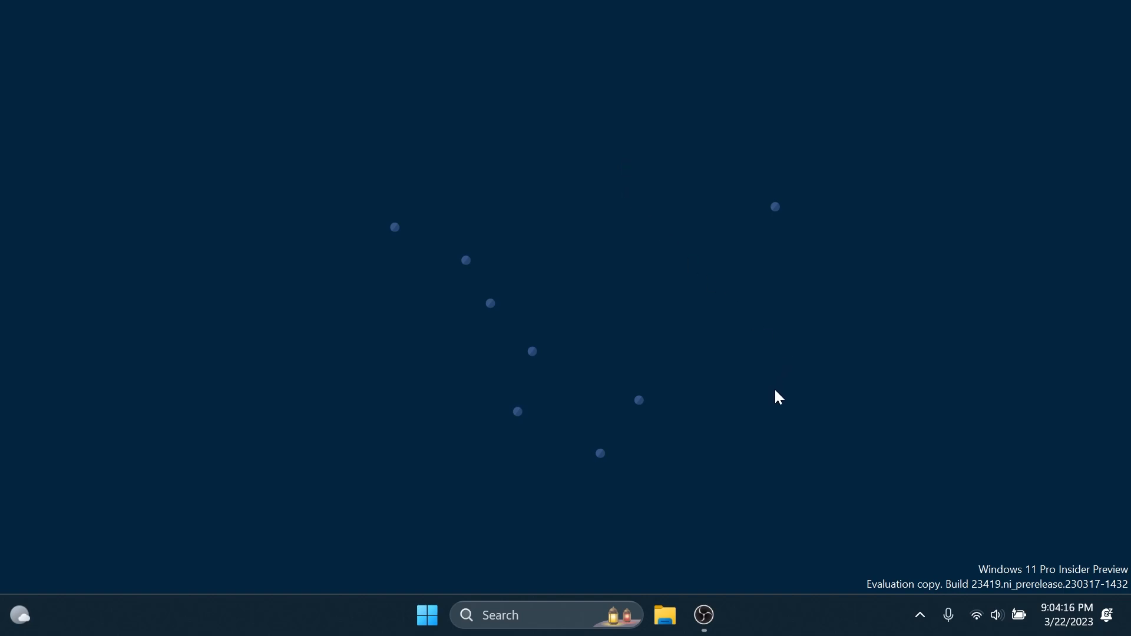
mouse_move(783, 401)
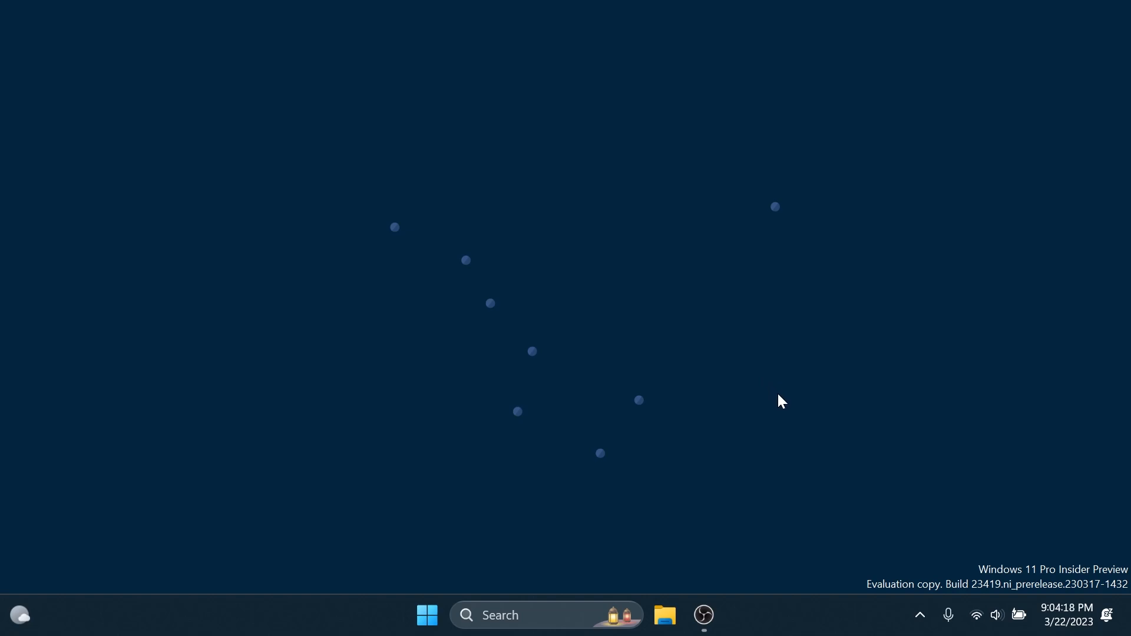
Step: Reveal the hidden notification-area icons from the tray overflow, then dismiss them
click(920, 614)
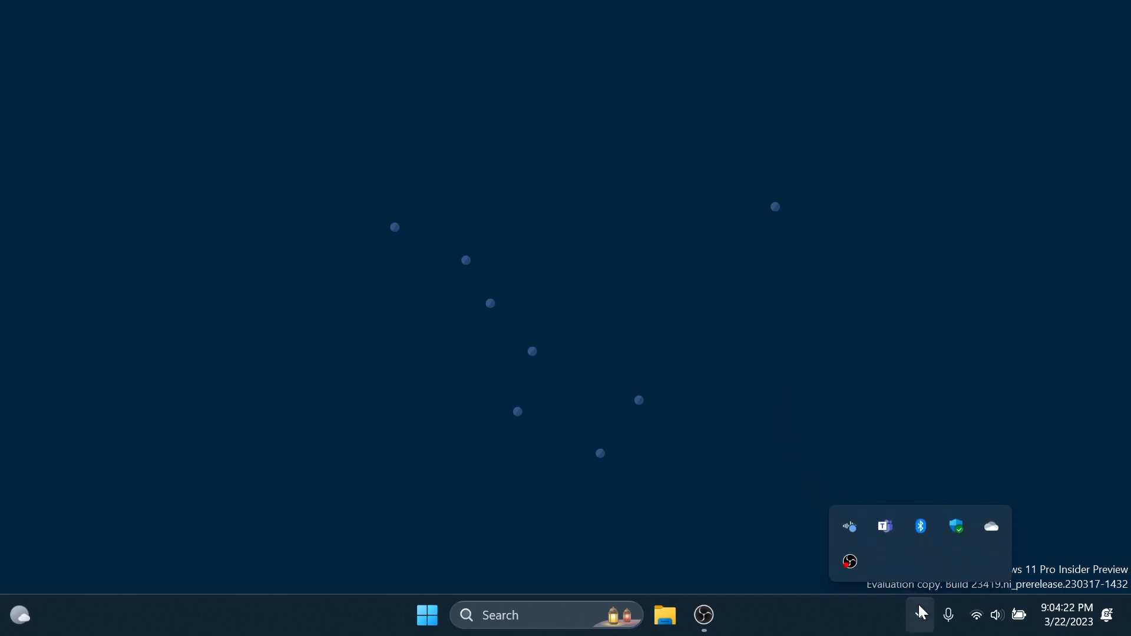
click(919, 615)
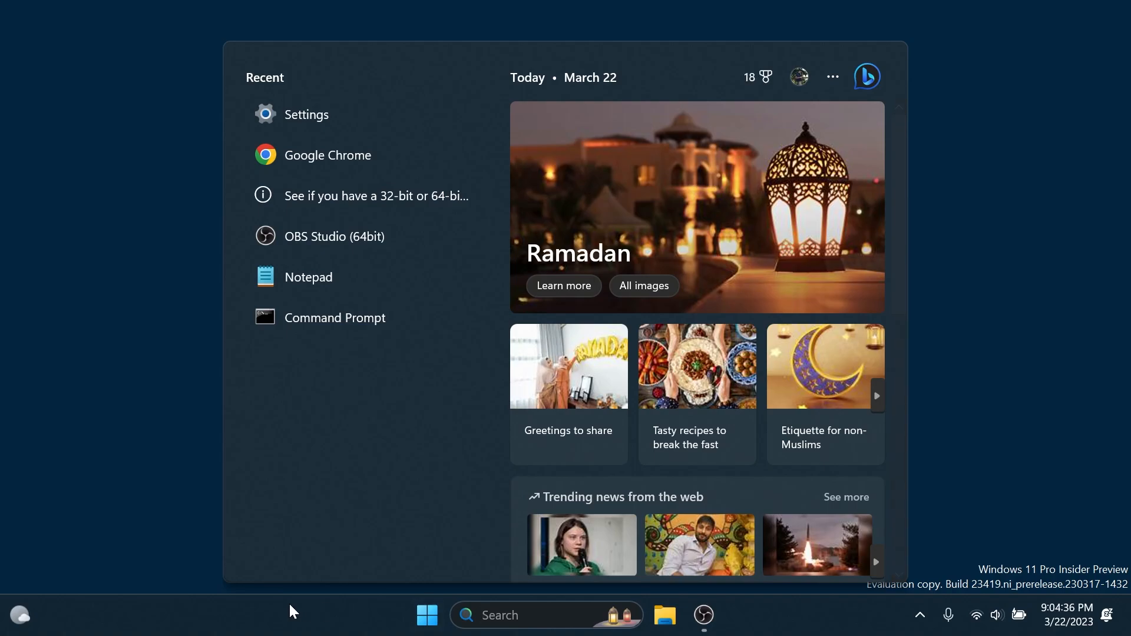
Step: Close the Widgets board by selecting the taskbar outside it
click(664, 616)
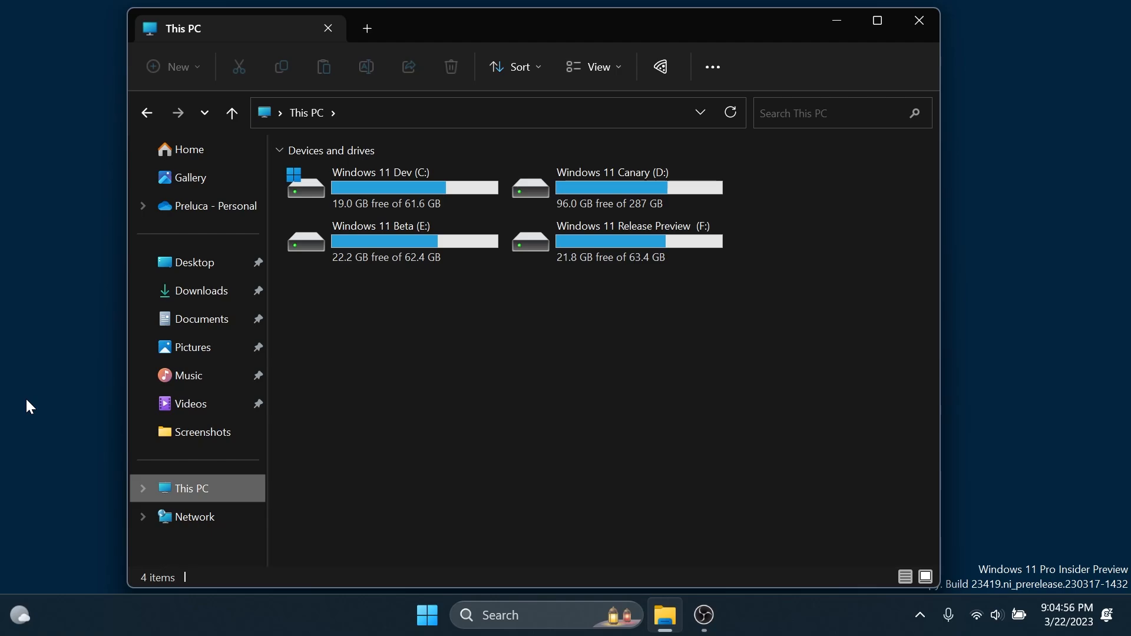
click(426, 615)
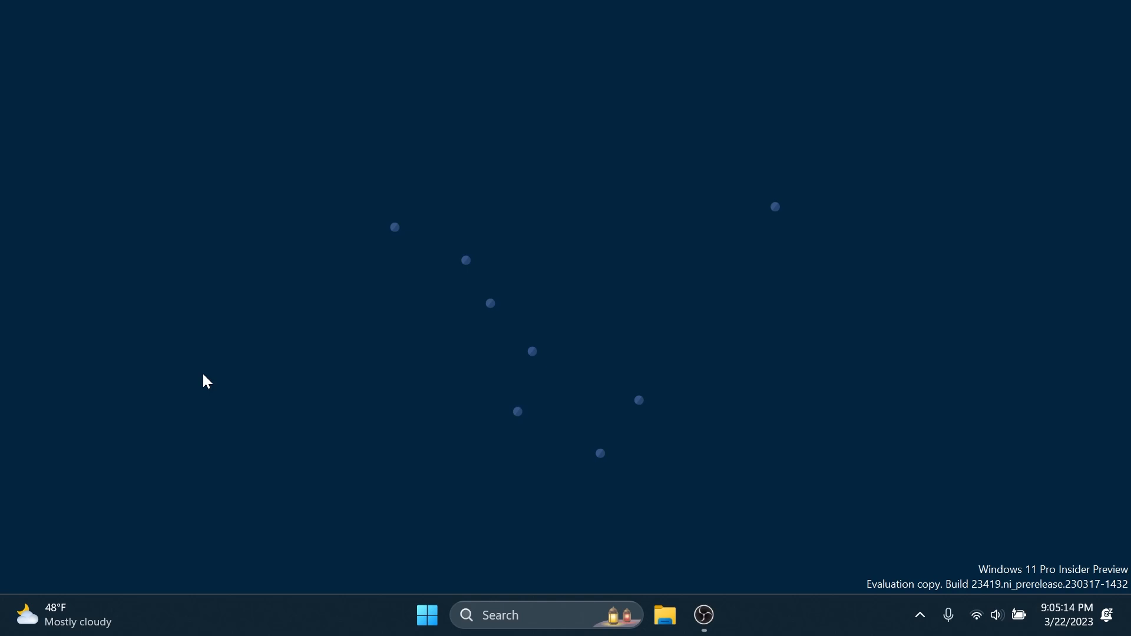
mouse_move(576, 431)
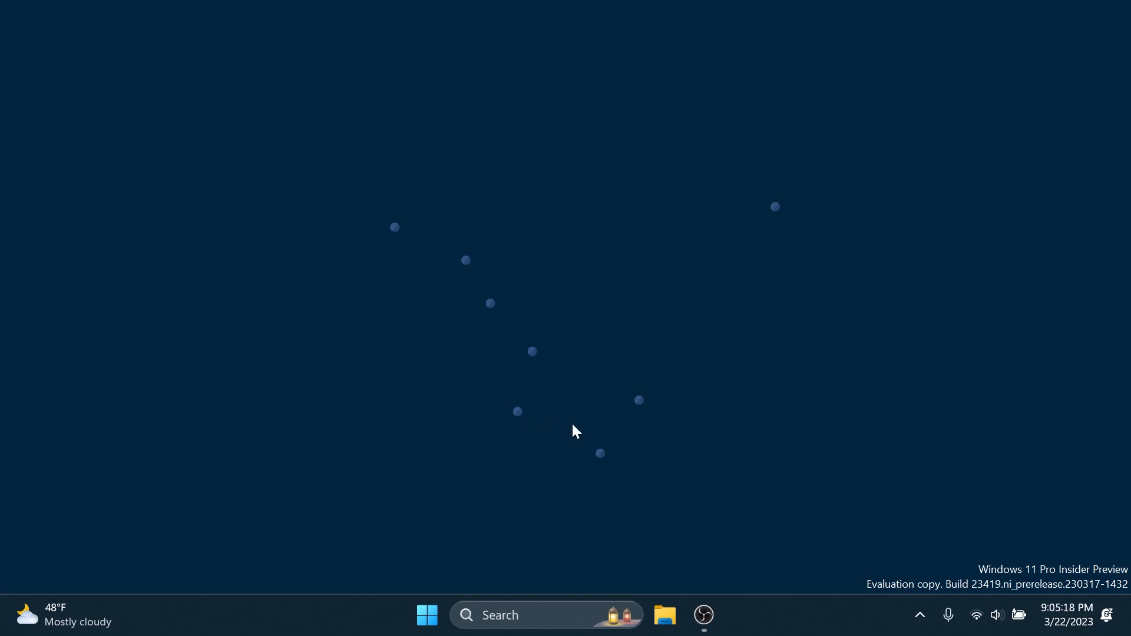
Step: Launch Task Manager from the taskbar's right-click menu to list running processes
right_click(799, 614)
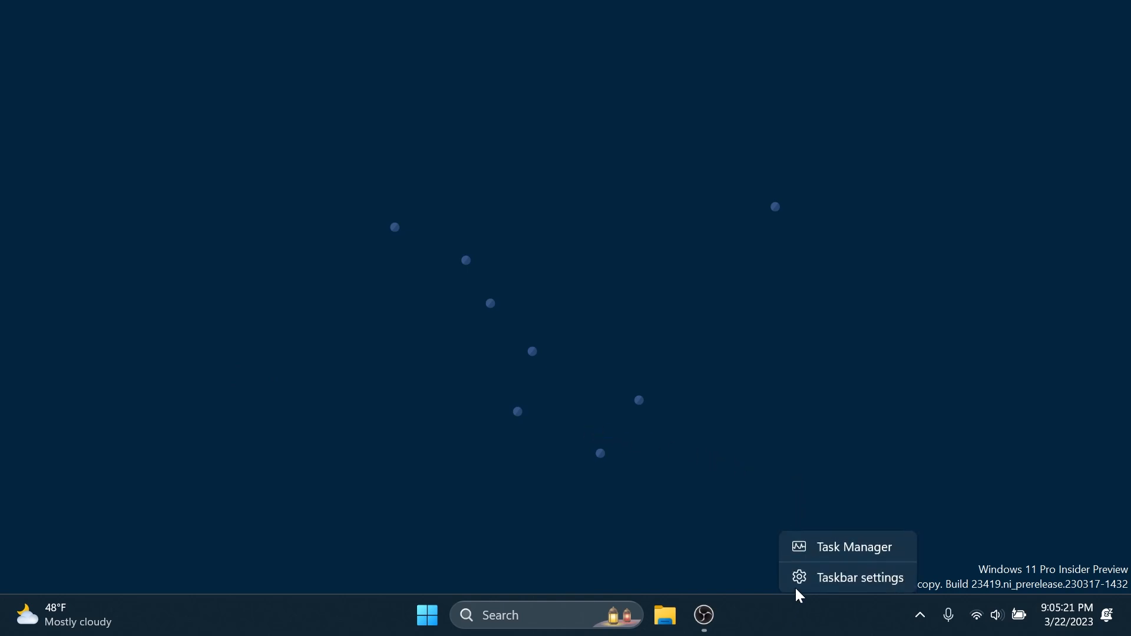
click(853, 546)
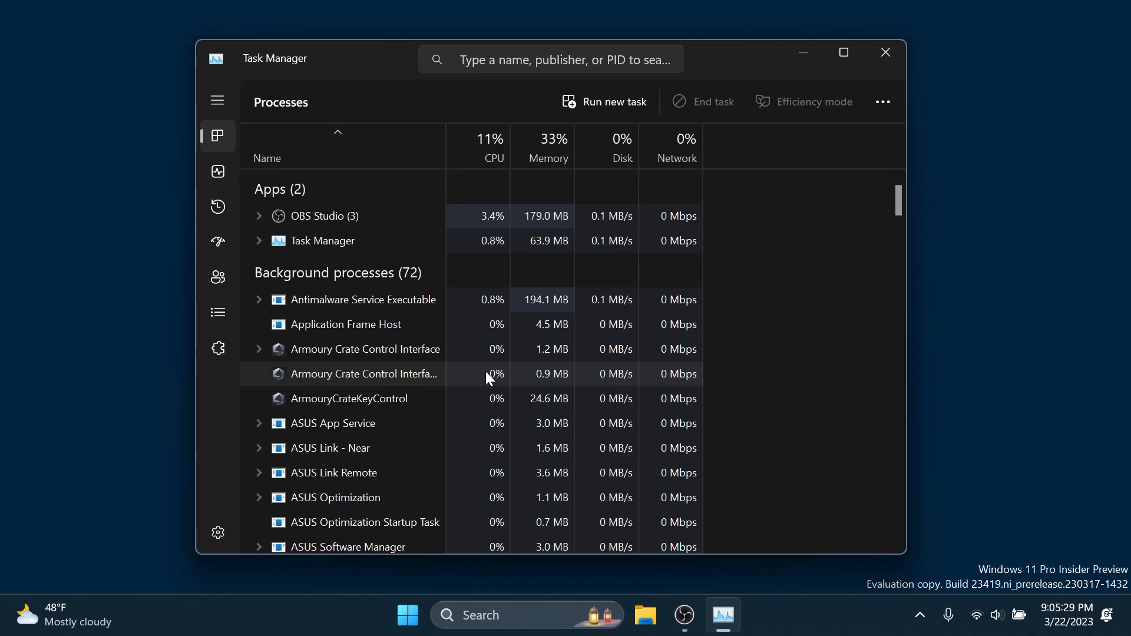
Step: View the Performance page with CPU utilisation and specs, then close Task Manager
click(218, 171)
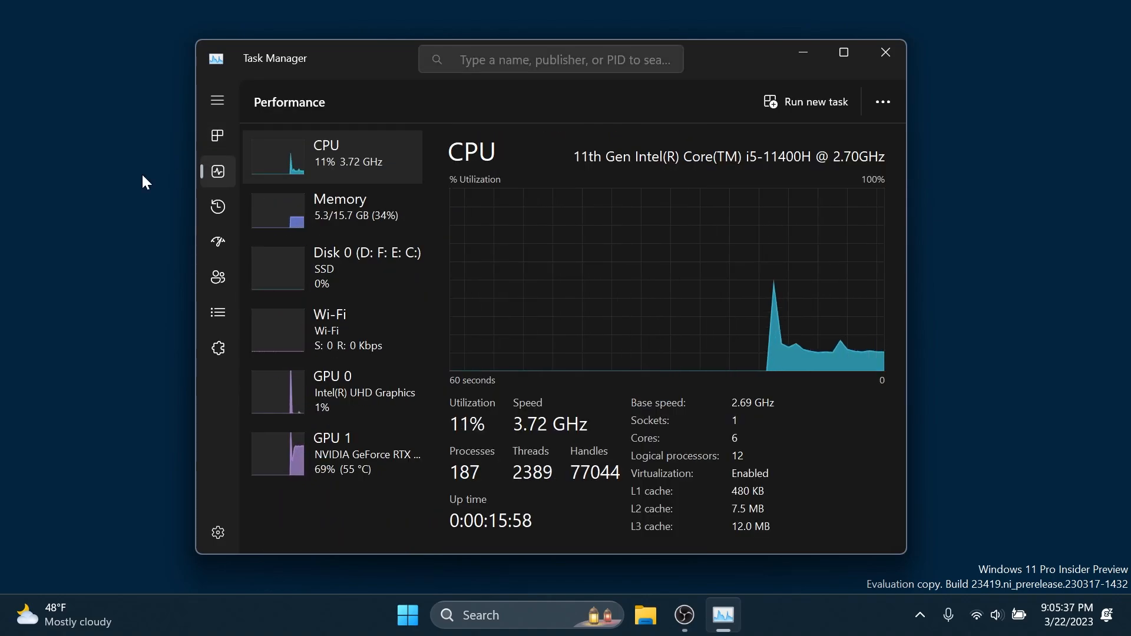
click(885, 52)
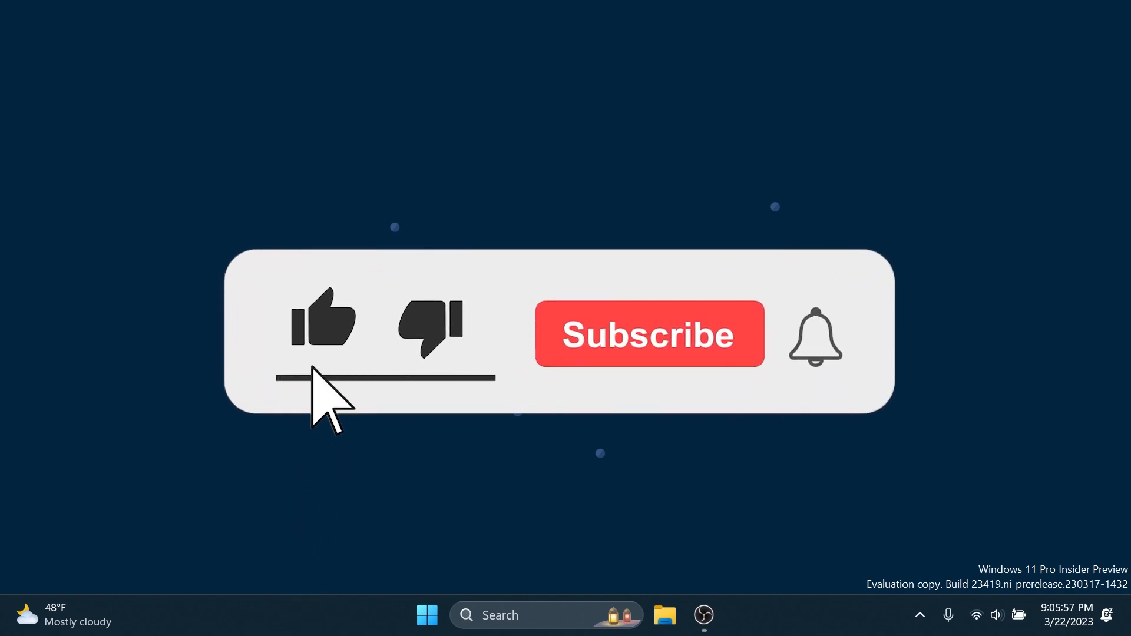
click(648, 334)
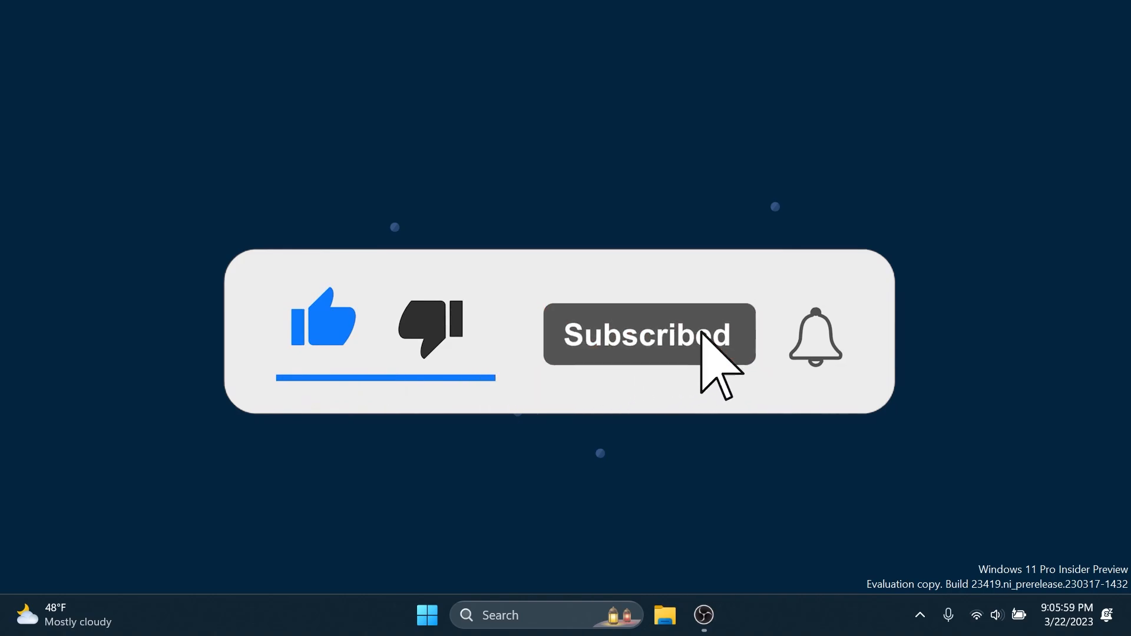